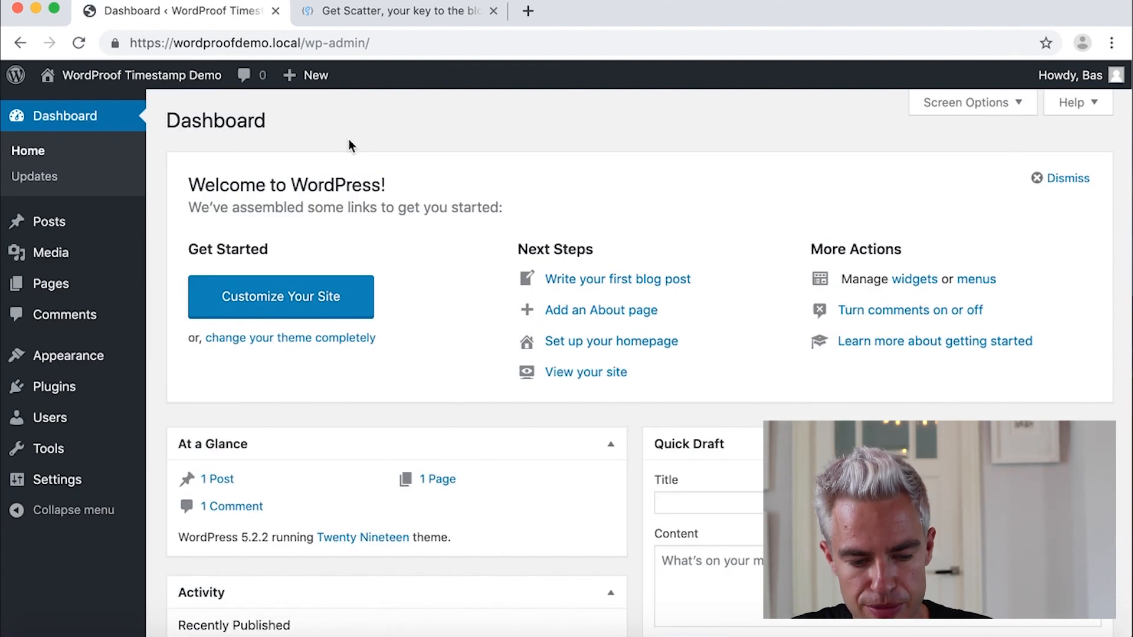
{"action": "mouse_move", "coordinate": [122, 347]}
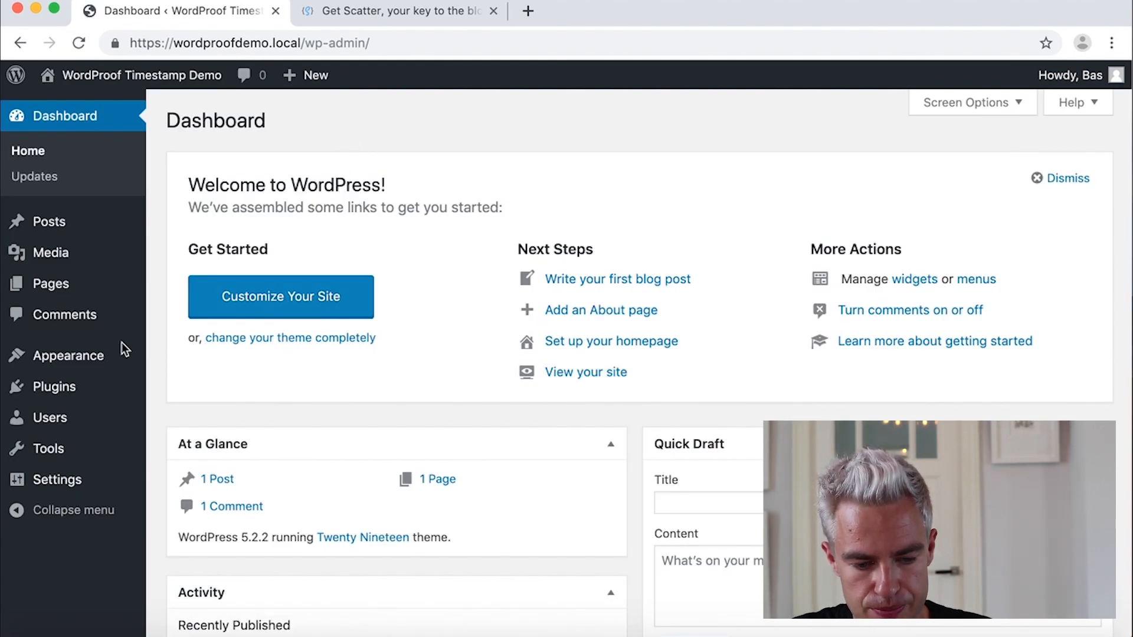
Step: Search the plugin directory for 'Wordproof' from Plugins > Add New
{"action": "left_click", "coordinate": [55, 387]}
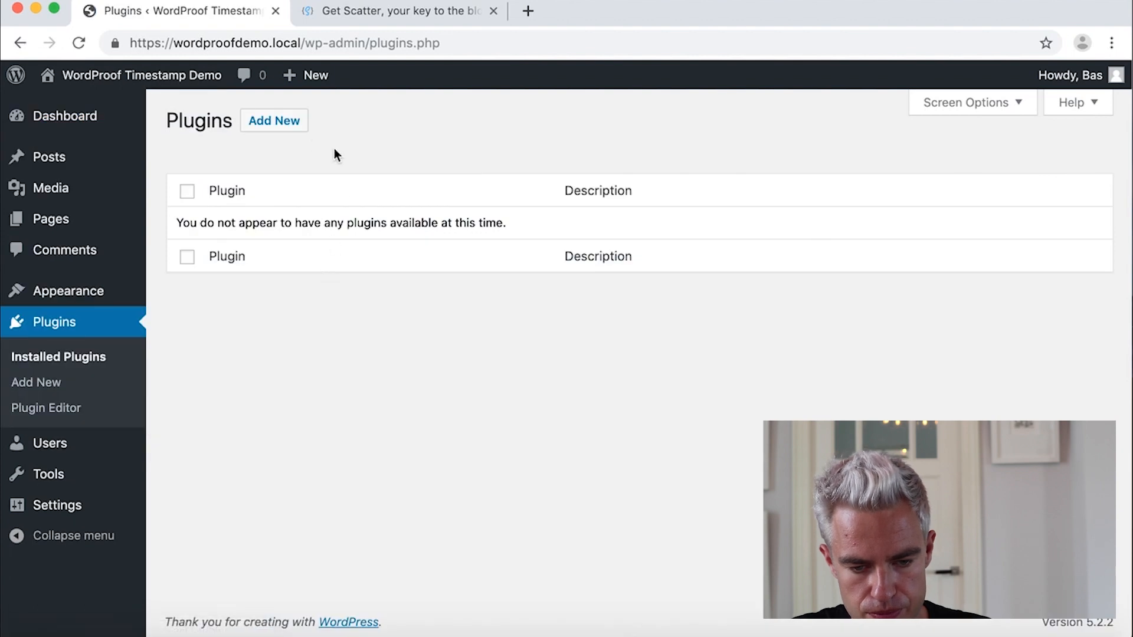
{"action": "left_click", "coordinate": [274, 121]}
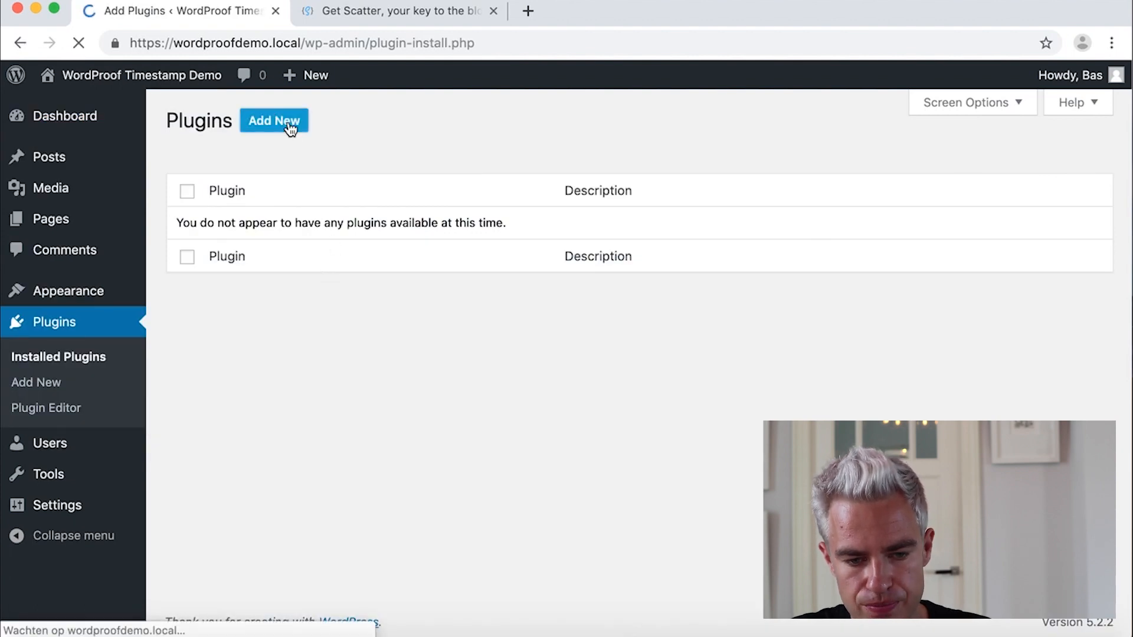
{"action": "left_click", "coordinate": [273, 120]}
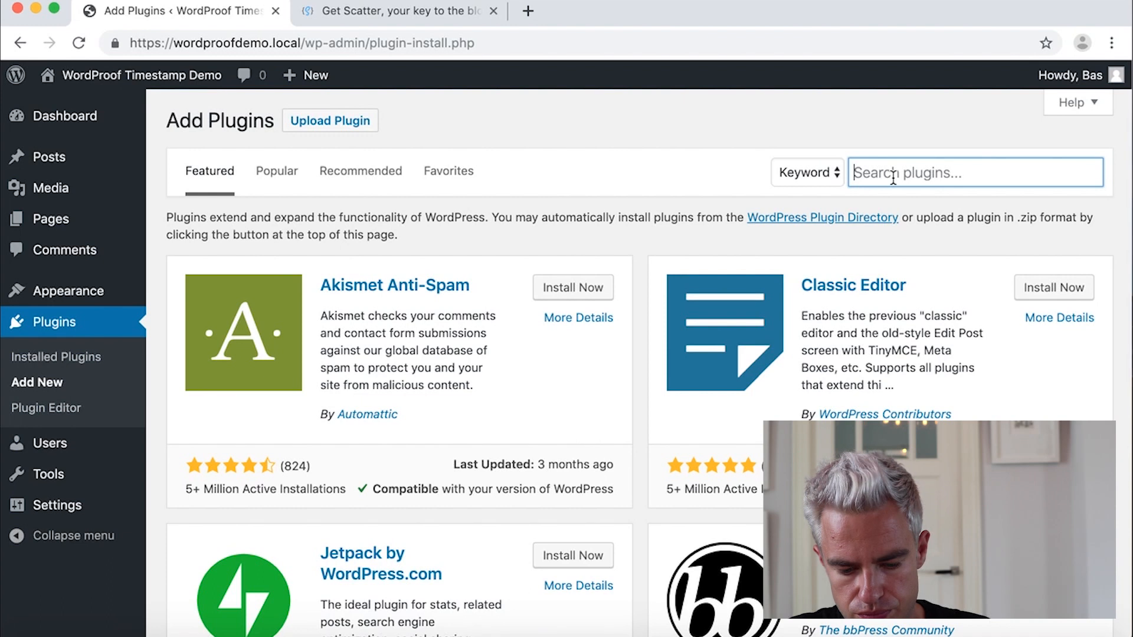
{"action": "type", "text": "Wordproof"}
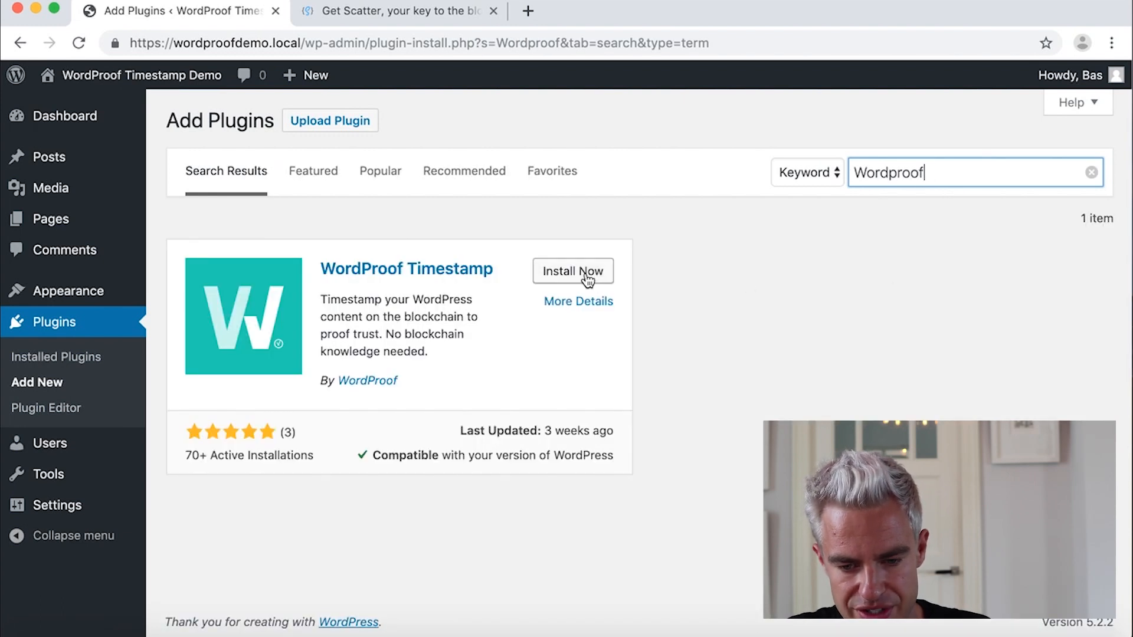
Step: Install and activate the WordProof Timestamp plugin
{"action": "left_click", "coordinate": [572, 271]}
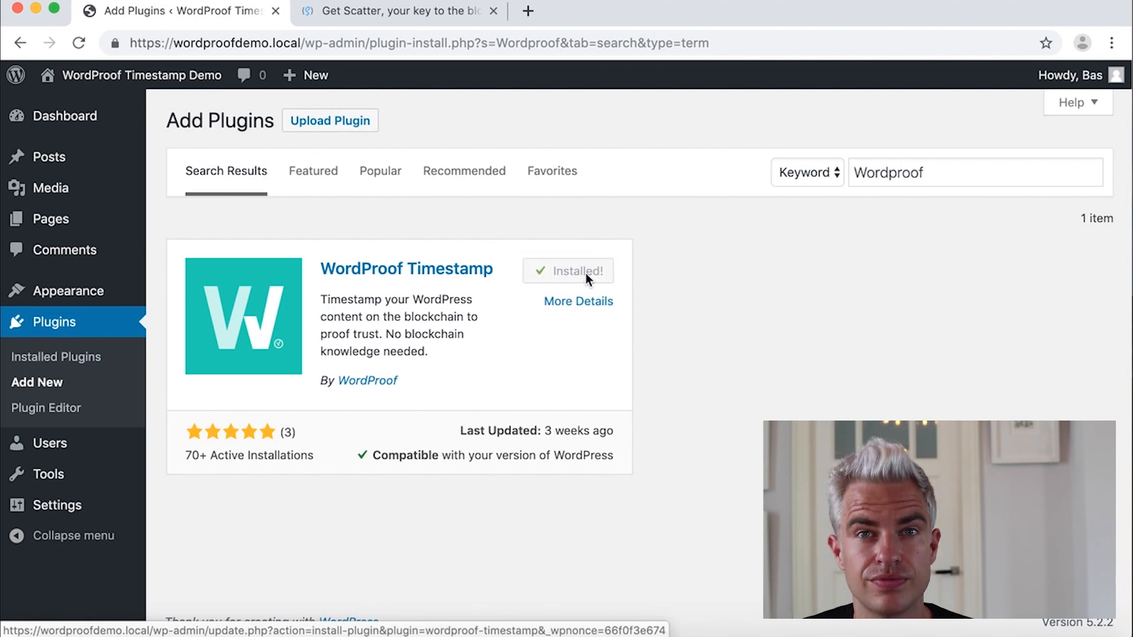
{"action": "left_click", "coordinate": [578, 271]}
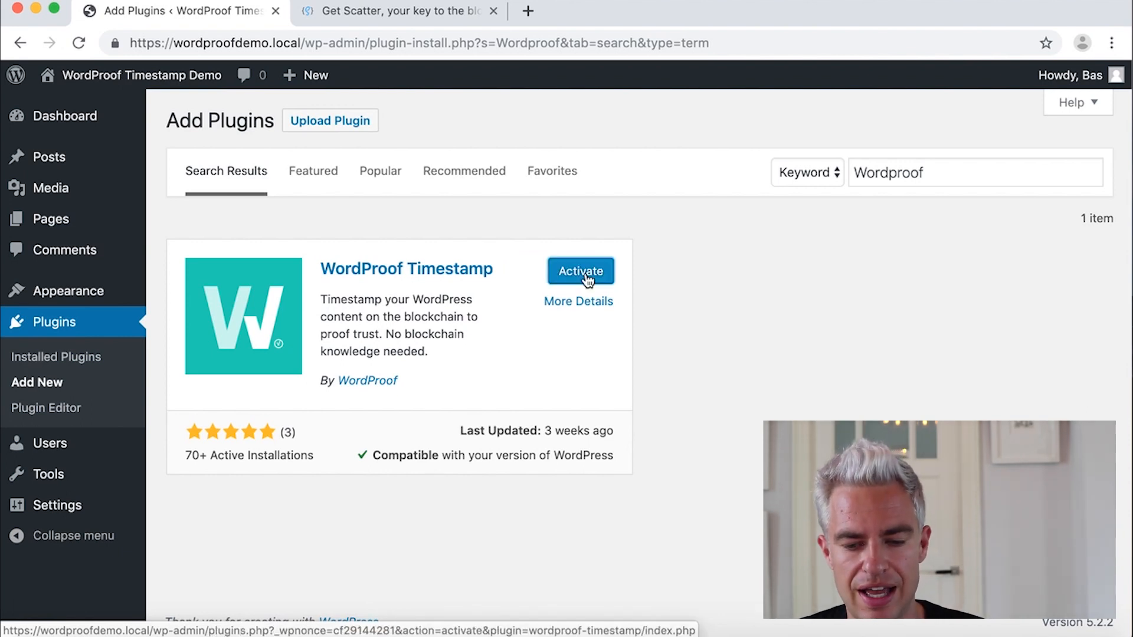
{"action": "left_click", "coordinate": [581, 272]}
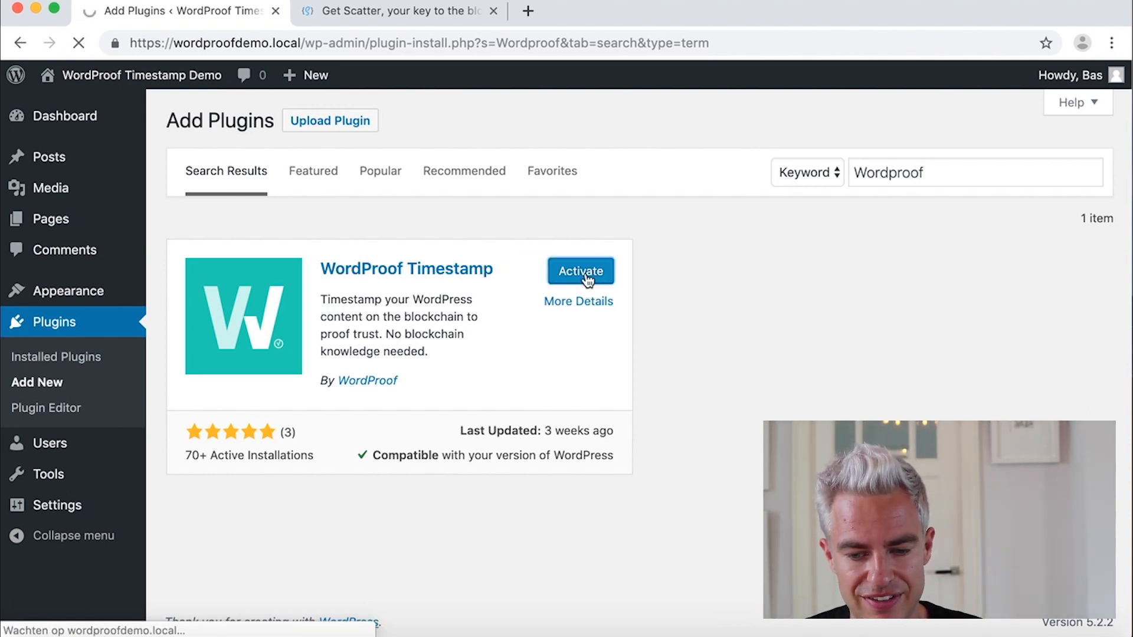
{"action": "left_click", "coordinate": [581, 272]}
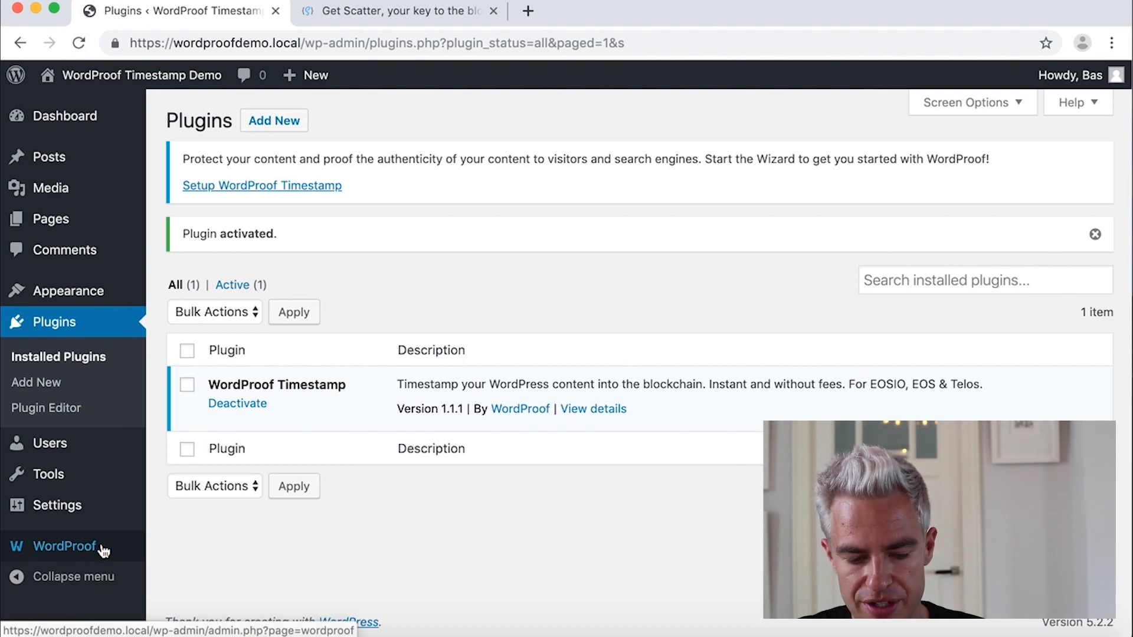
Step: Start the WordProof one-time setup and choose Telos as the blockchain
{"action": "left_click", "coordinate": [64, 546]}
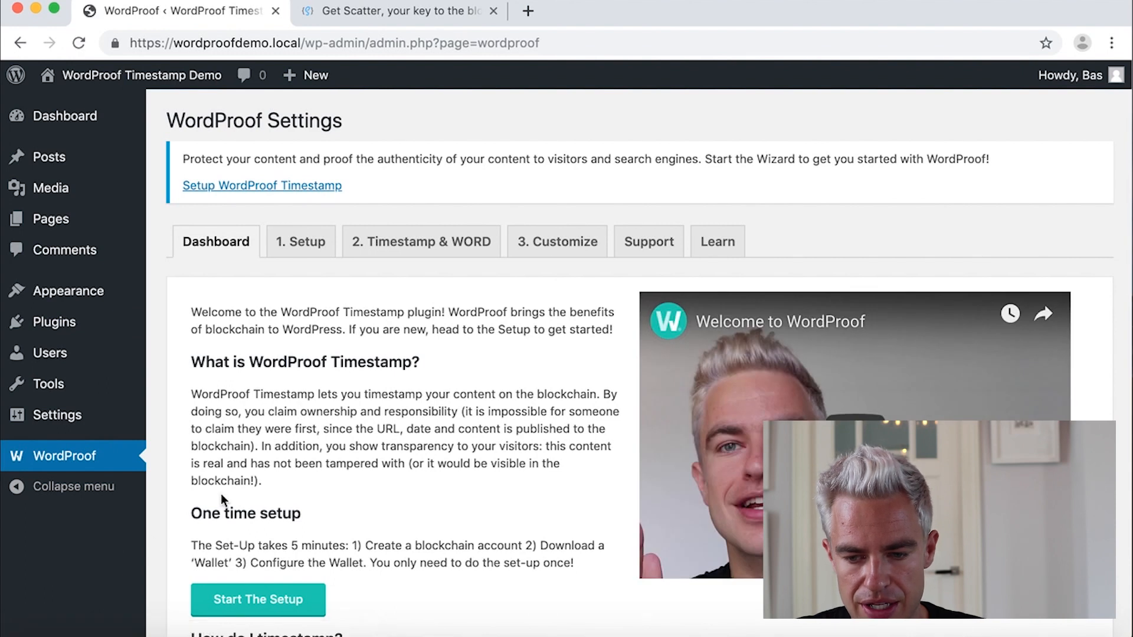
{"action": "scroll", "scroll_direction": "down", "scroll_amount": 3}
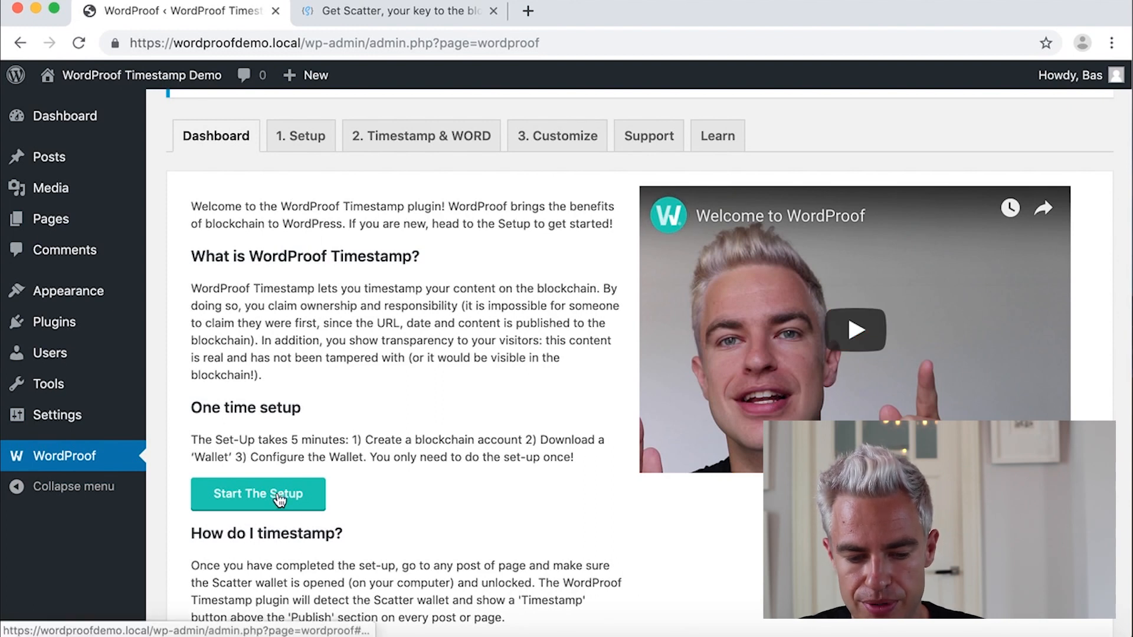
{"action": "left_click", "coordinate": [259, 494]}
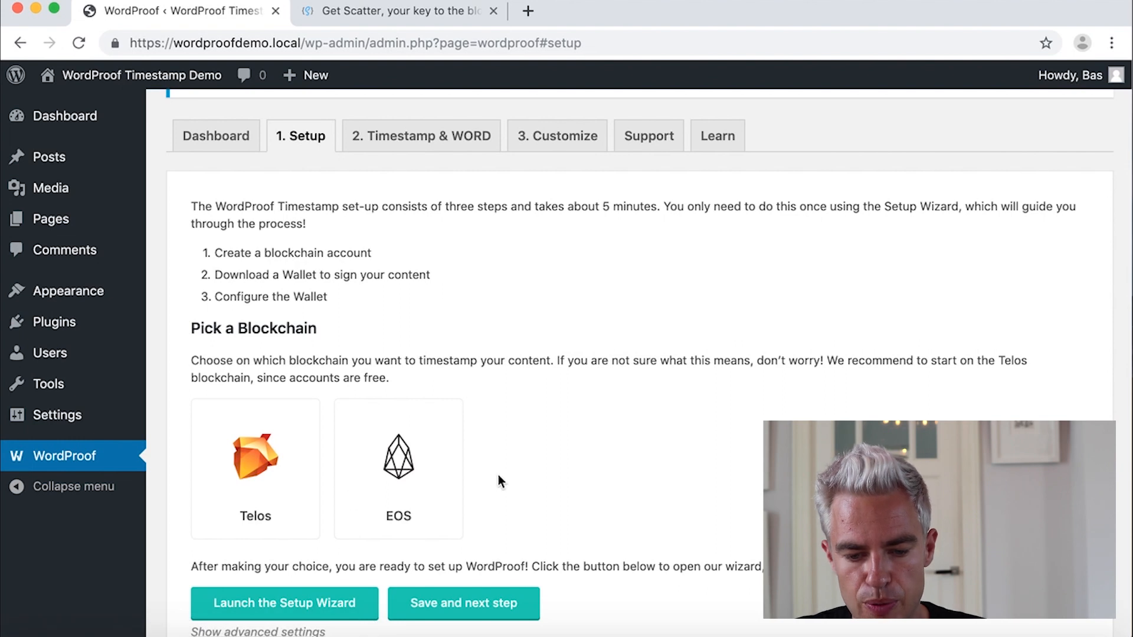
{"action": "scroll", "scroll_direction": "down", "scroll_amount": 3}
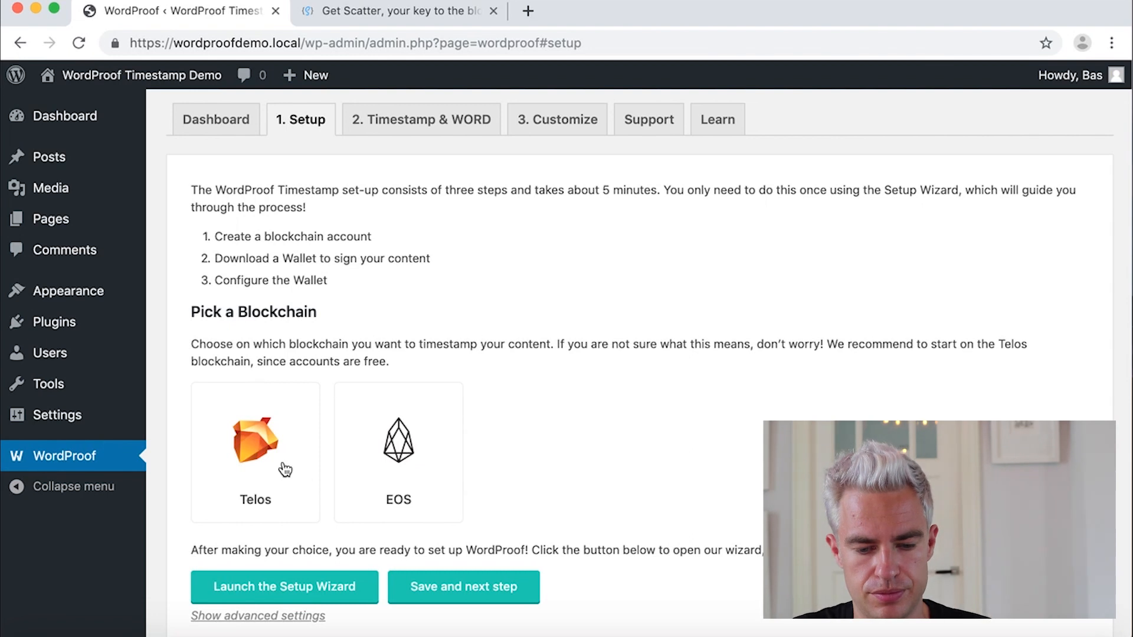
{"action": "left_click", "coordinate": [255, 452]}
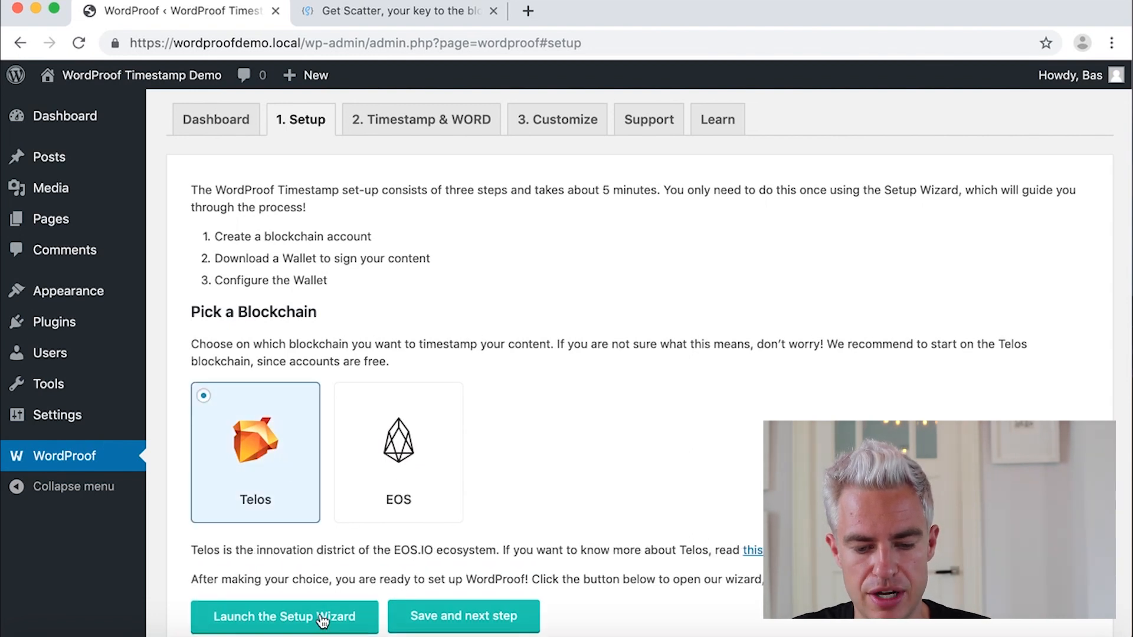
Step: Launch the Telos wizard and create a free account named 'sebastiaan'
{"action": "left_click", "coordinate": [285, 616]}
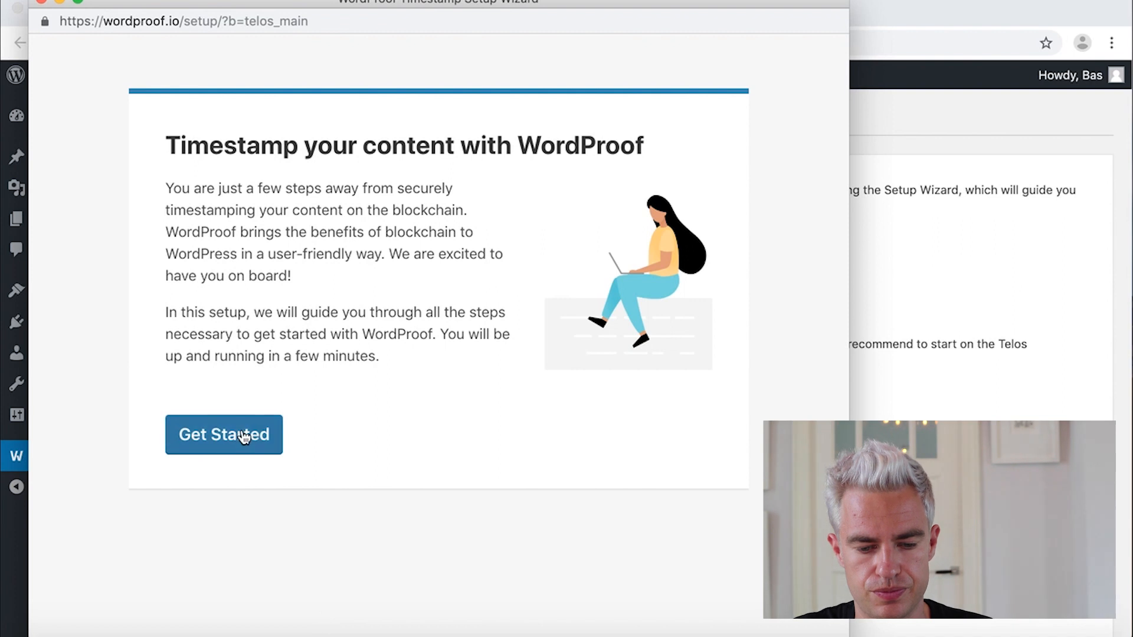
{"action": "left_click", "coordinate": [223, 434]}
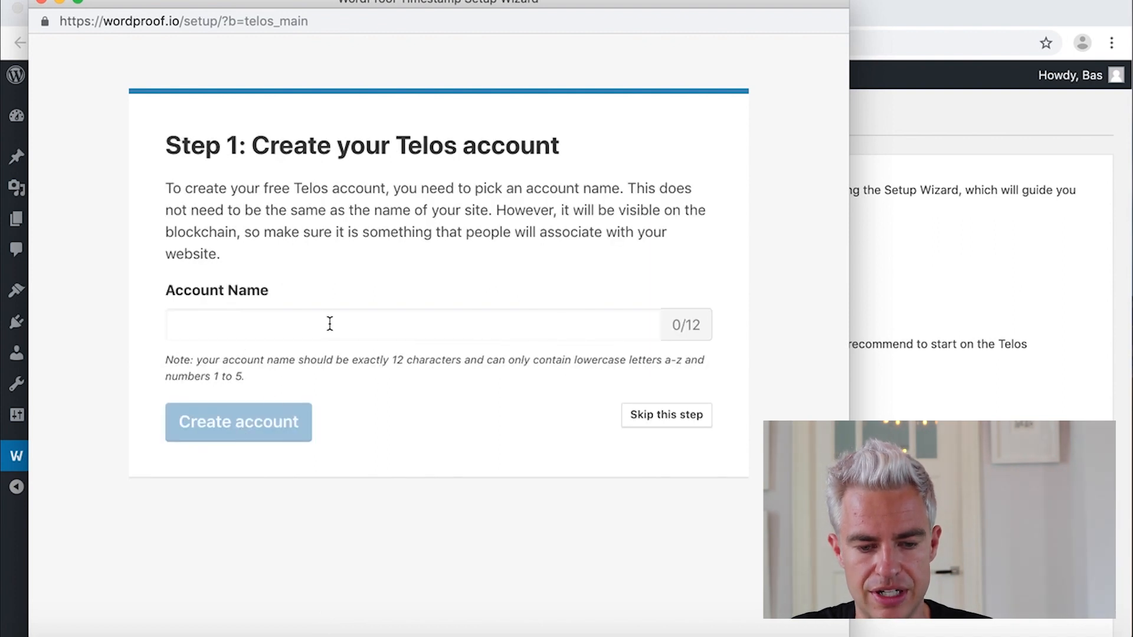
{"action": "left_click", "coordinate": [412, 324]}
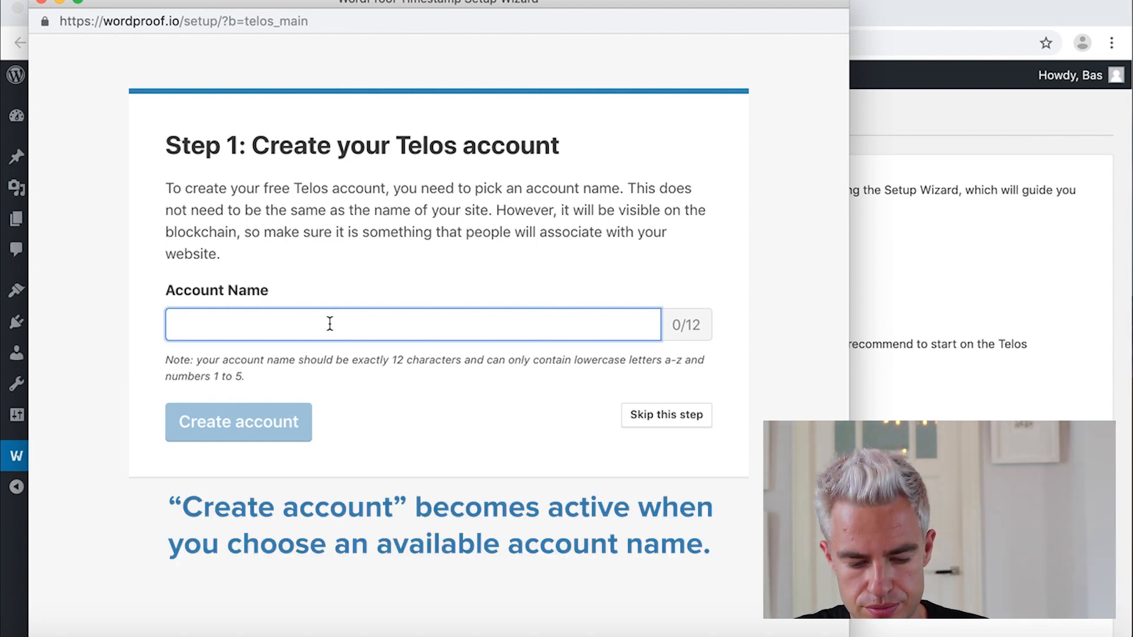
{"action": "type", "text": "sebastiaan33"}
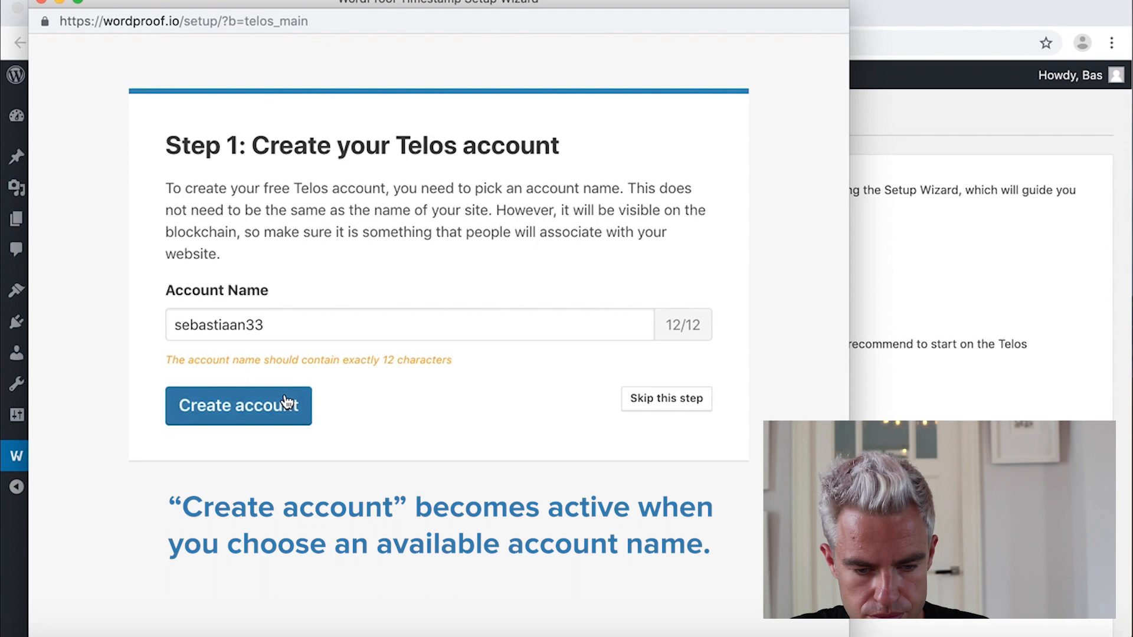
{"action": "left_click", "coordinate": [237, 405]}
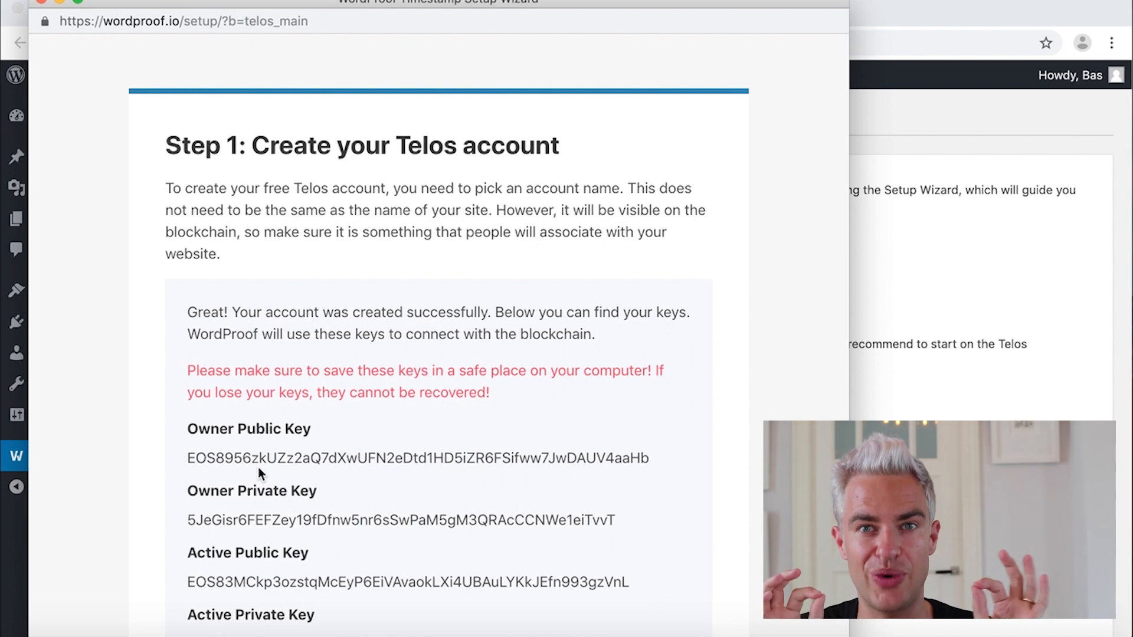
Step: Select the Active Private Key and continue to the Scatter download step
{"action": "scroll", "scroll_direction": "down", "scroll_amount": 3}
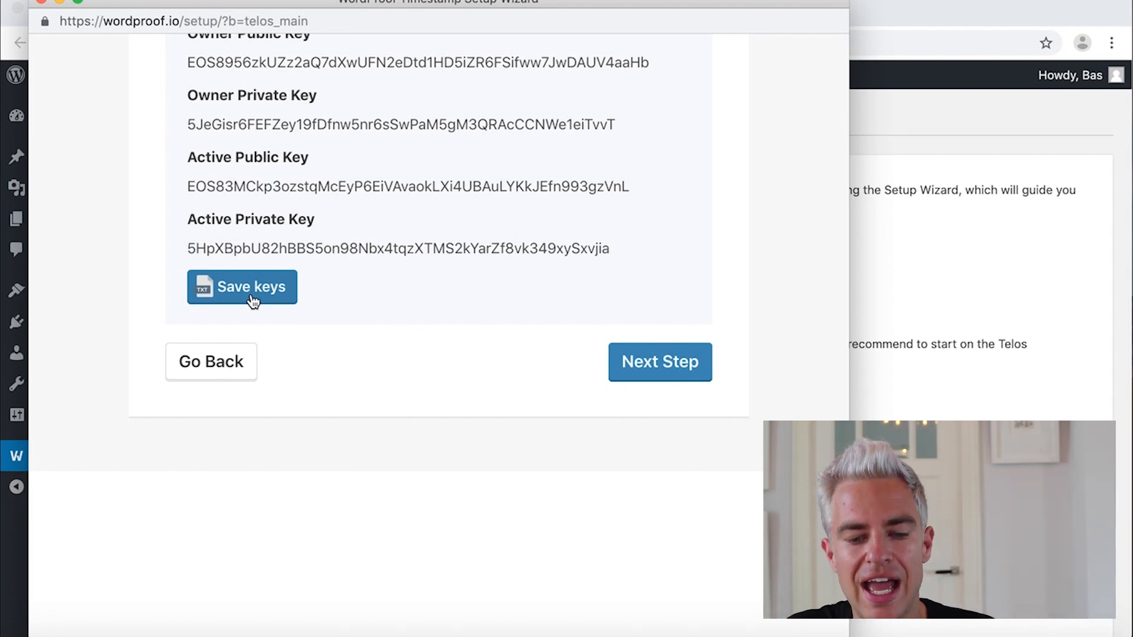
{"action": "triple_click", "coordinate": [397, 248]}
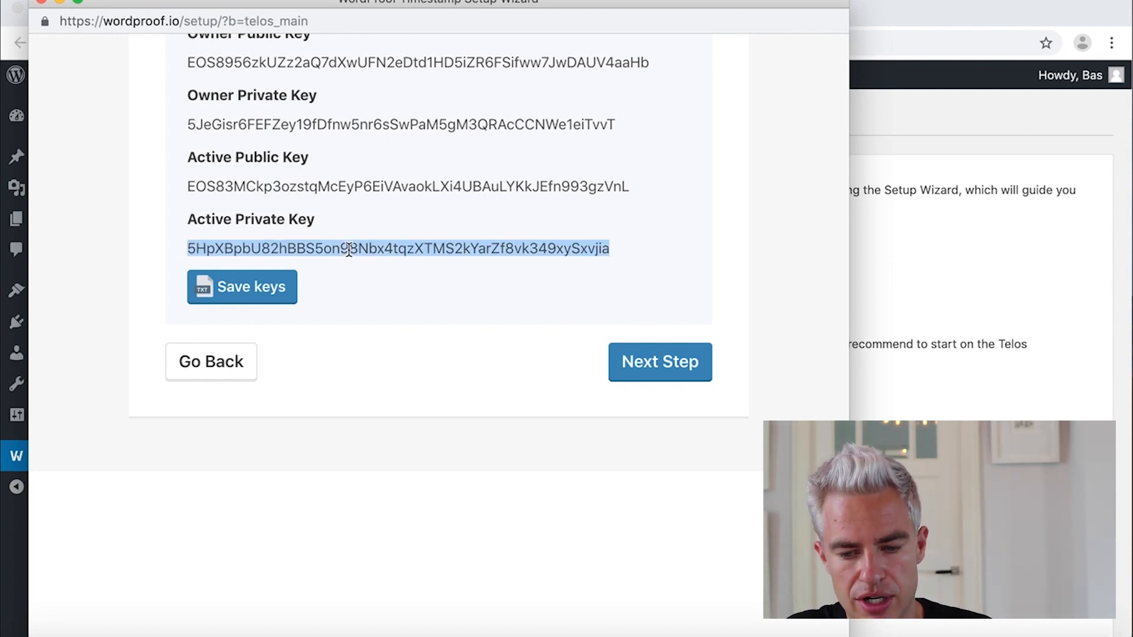
{"action": "left_click", "coordinate": [658, 362]}
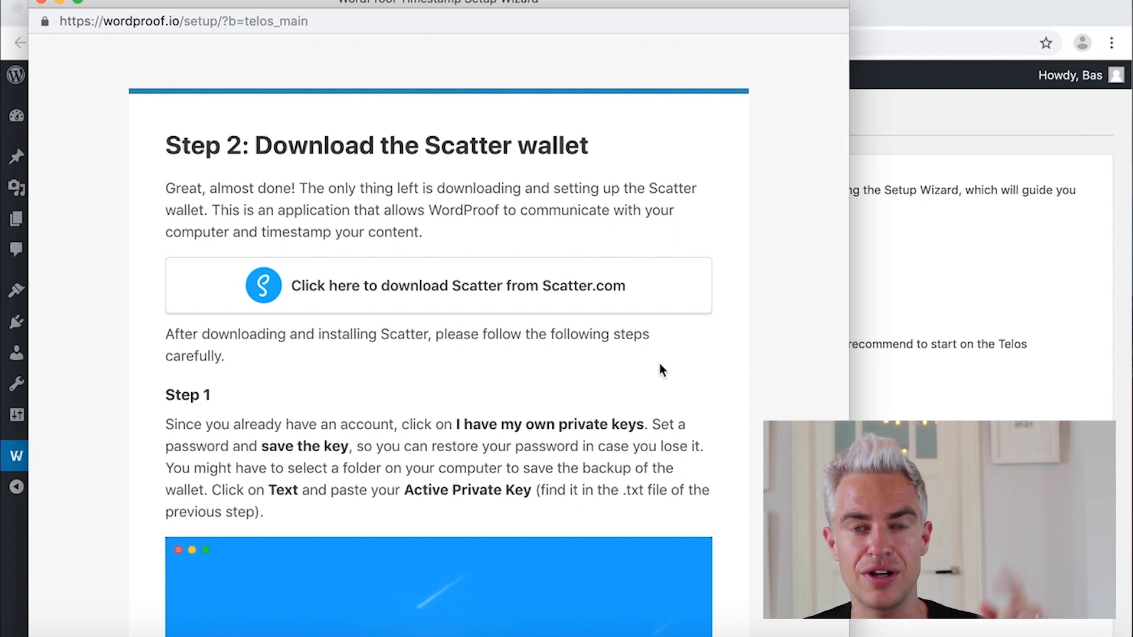
{"action": "mouse_move", "coordinate": [568, 293]}
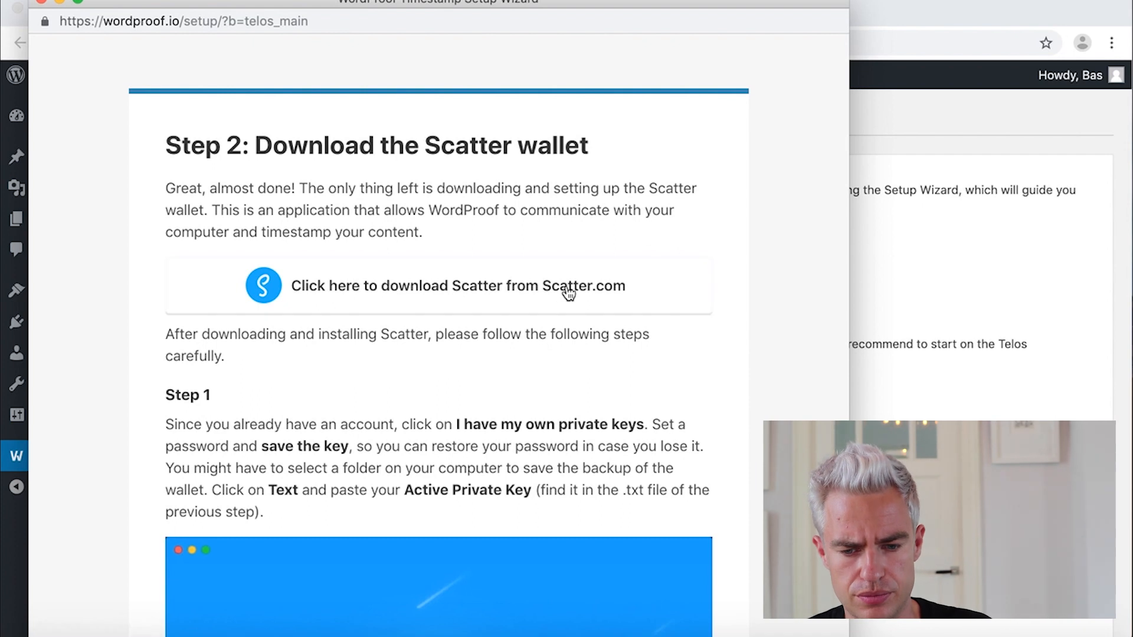
Step: Download the Scatter wallet from Scatter.com
{"action": "left_click", "coordinate": [458, 285]}
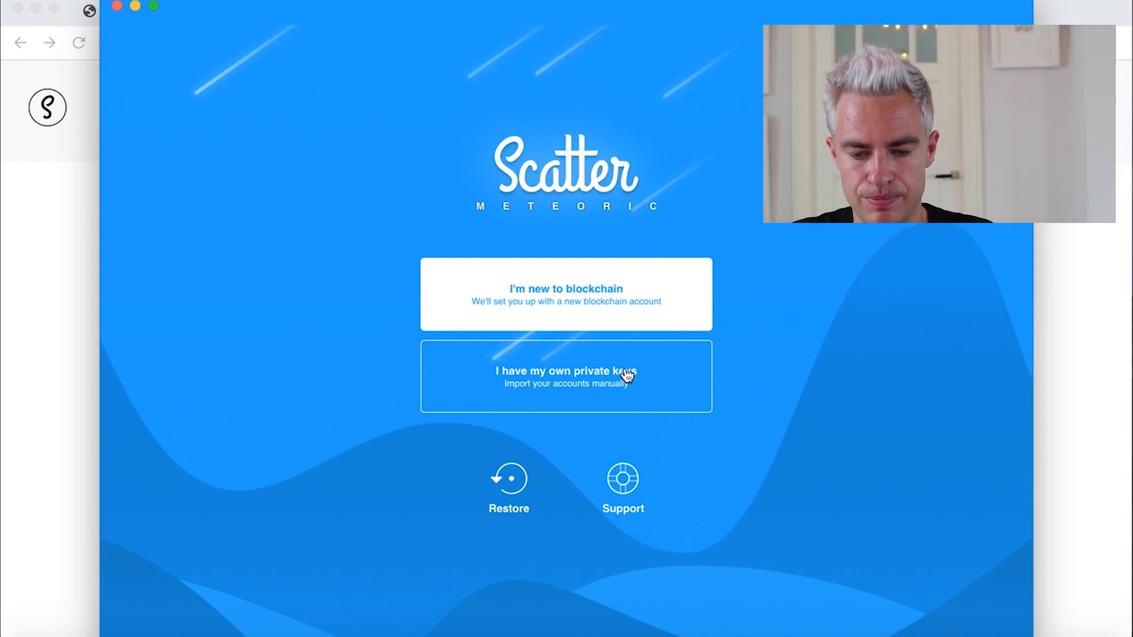
{"action": "left_click", "coordinate": [566, 375]}
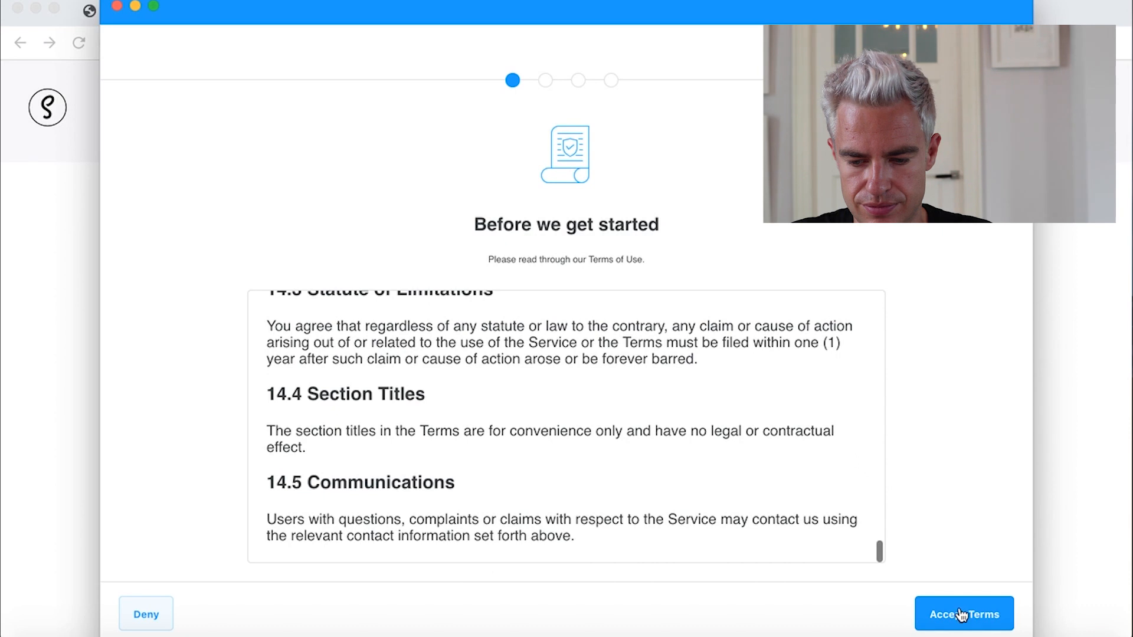
{"action": "left_click", "coordinate": [964, 613]}
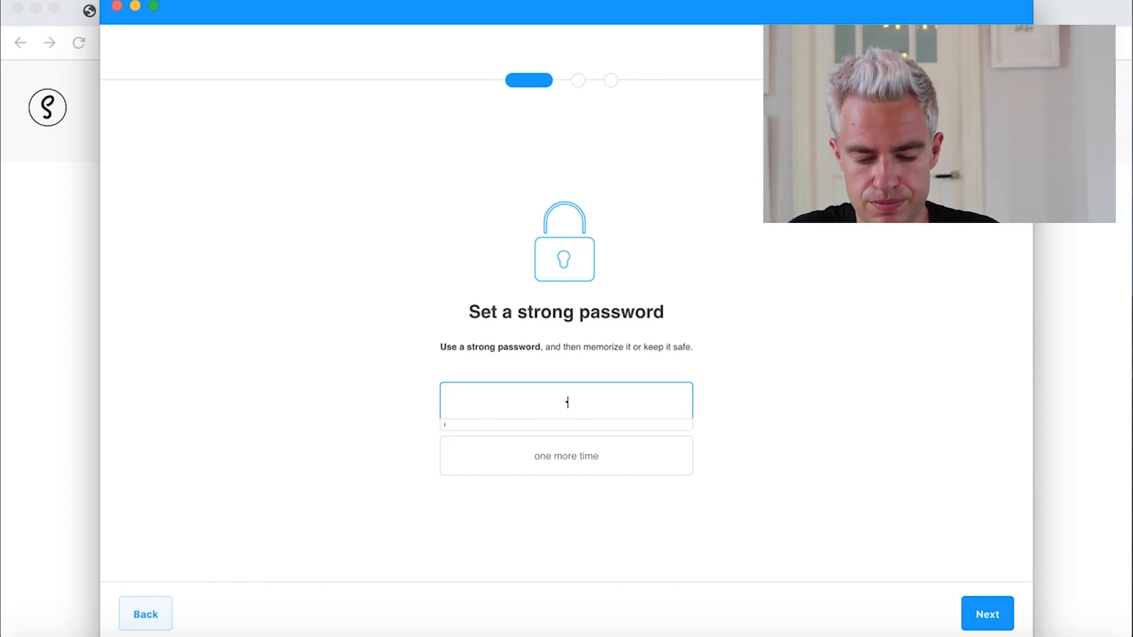
{"action": "type", "text": "password"}
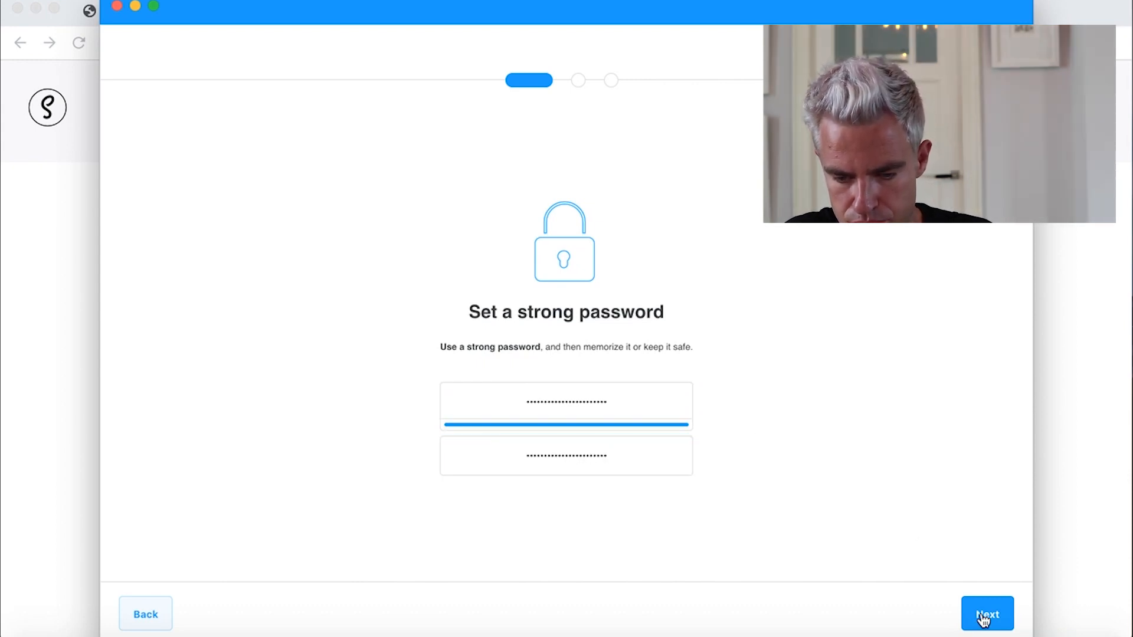
{"action": "left_click", "coordinate": [987, 614]}
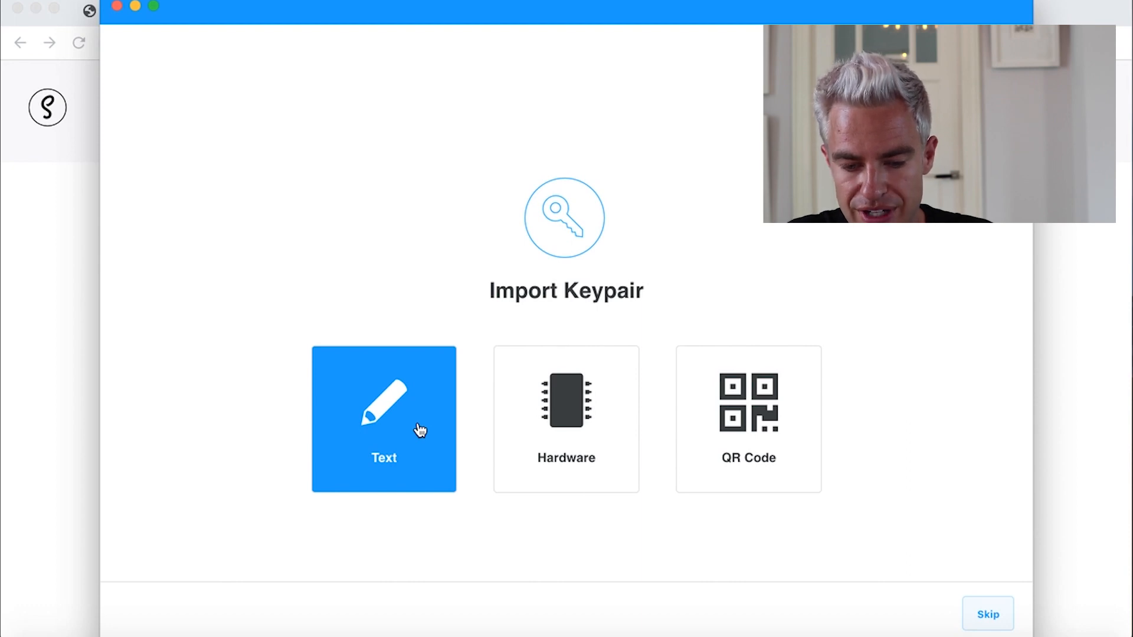
Step: Import the key pair as text and start using the Scatter wallet
{"action": "left_click", "coordinate": [383, 419]}
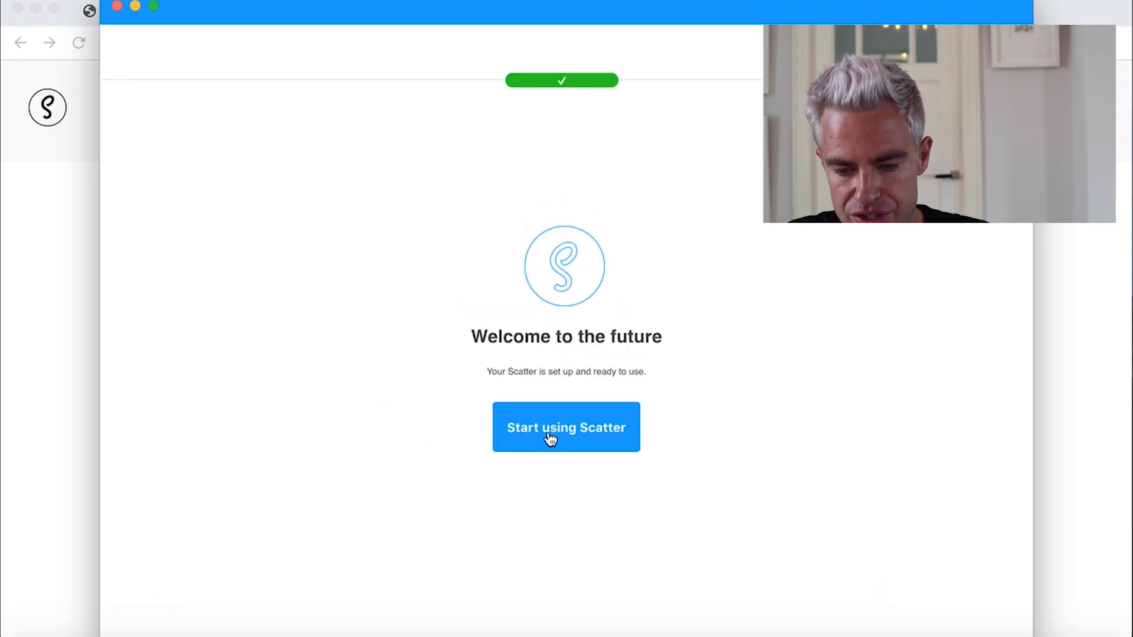
{"action": "left_click", "coordinate": [565, 427]}
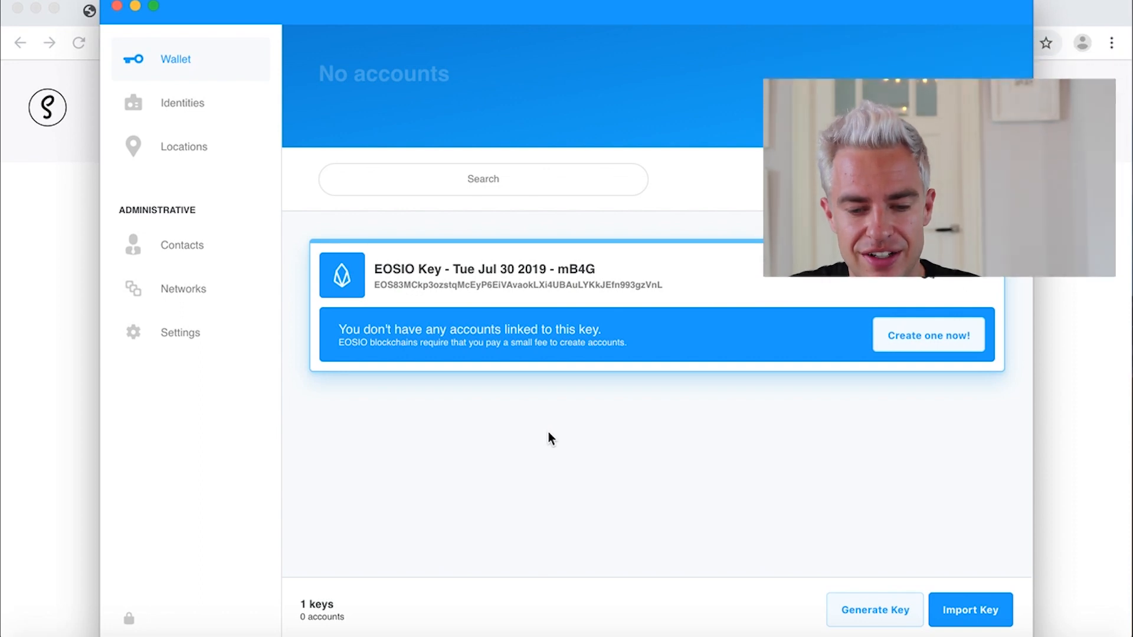
Step: Enable the Telos Mainnet network under Scatter's EOSIO networks
{"action": "left_click", "coordinate": [183, 289]}
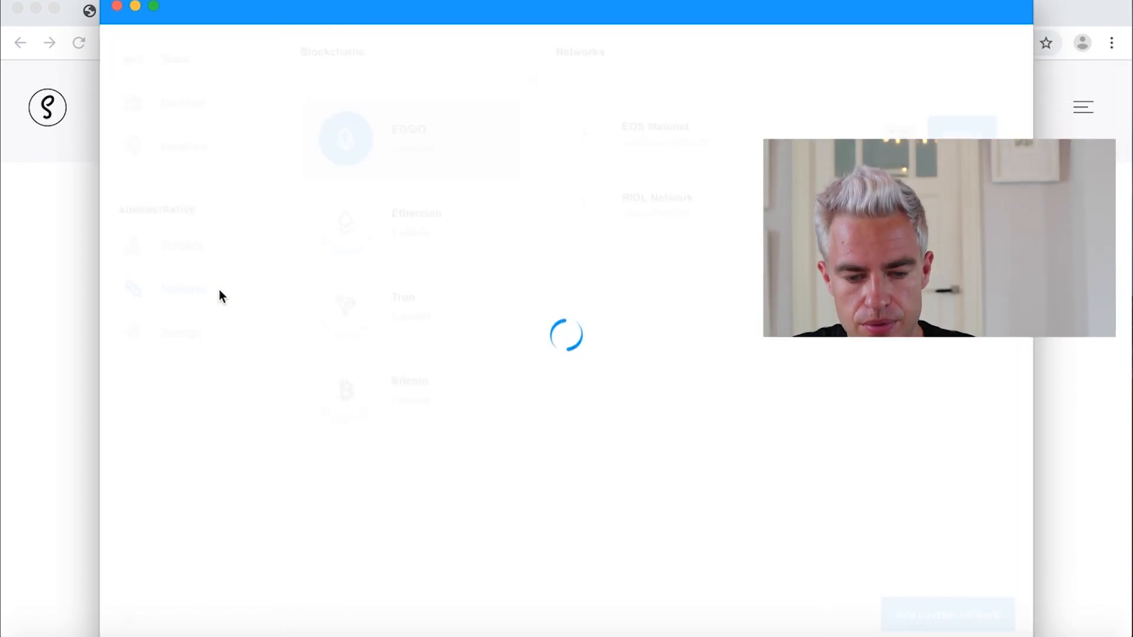
{"action": "left_click", "coordinate": [183, 288]}
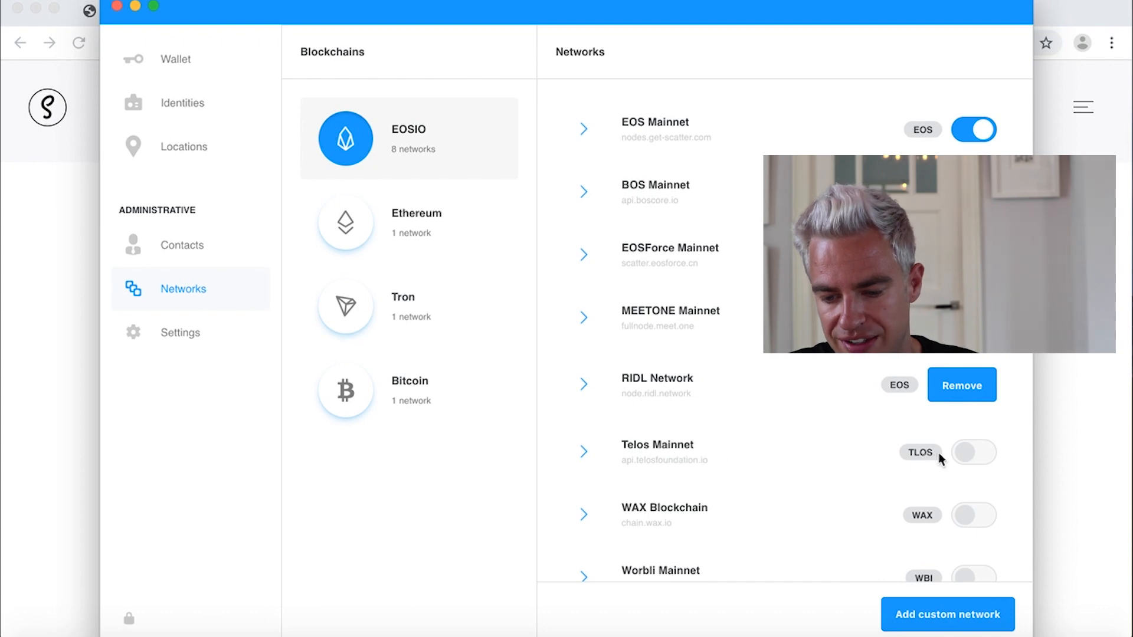
{"action": "left_click", "coordinate": [974, 452]}
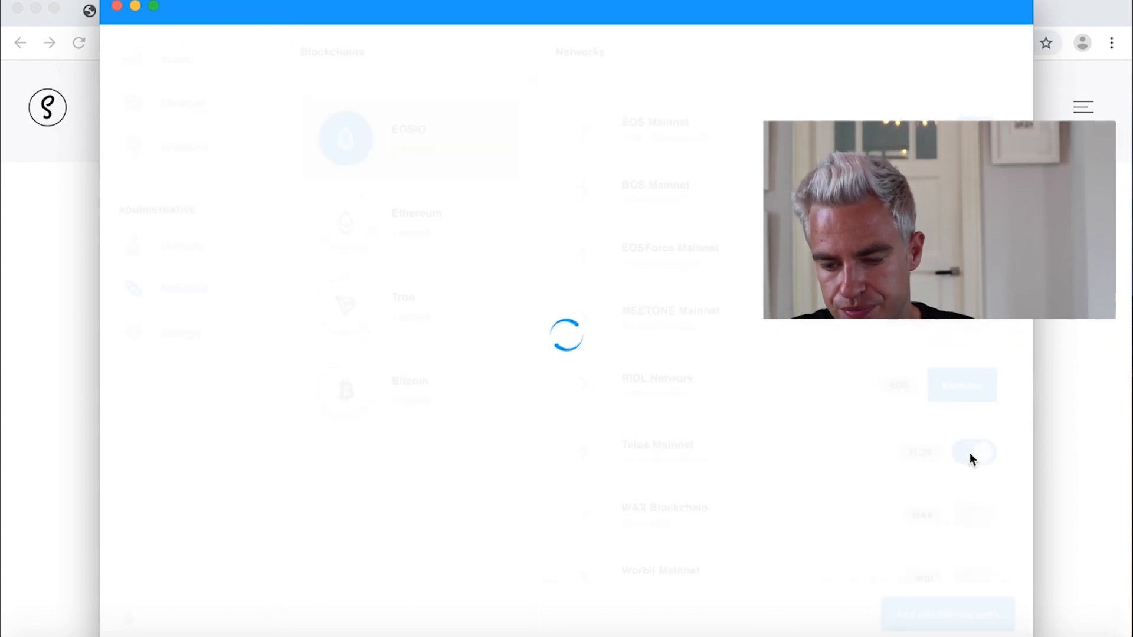
{"action": "left_click", "coordinate": [973, 451]}
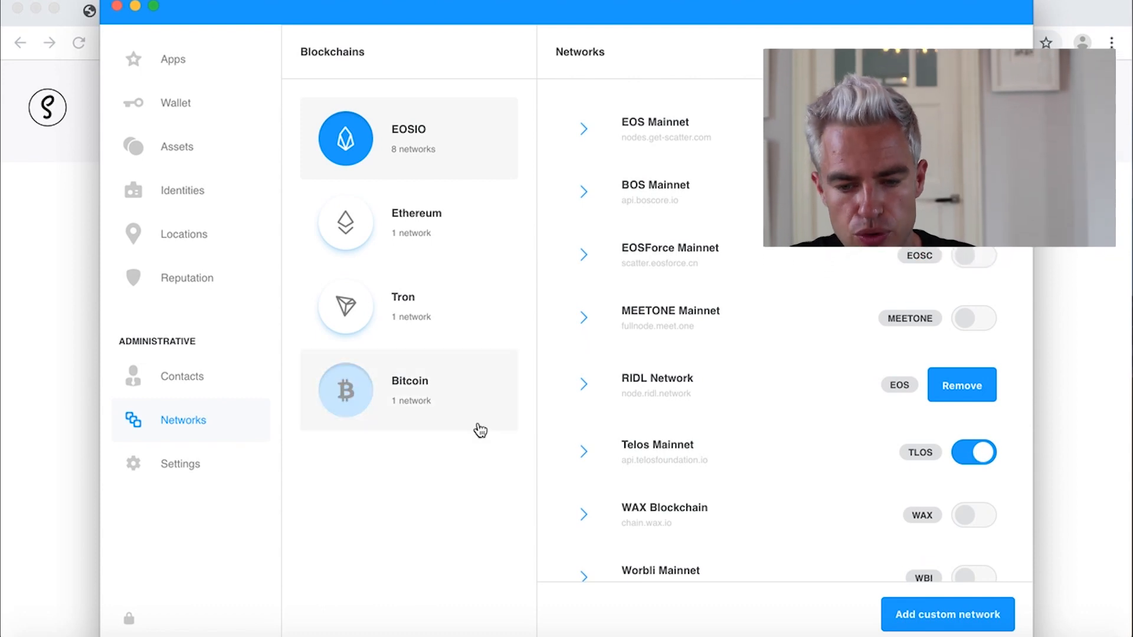
{"action": "left_click", "coordinate": [174, 102]}
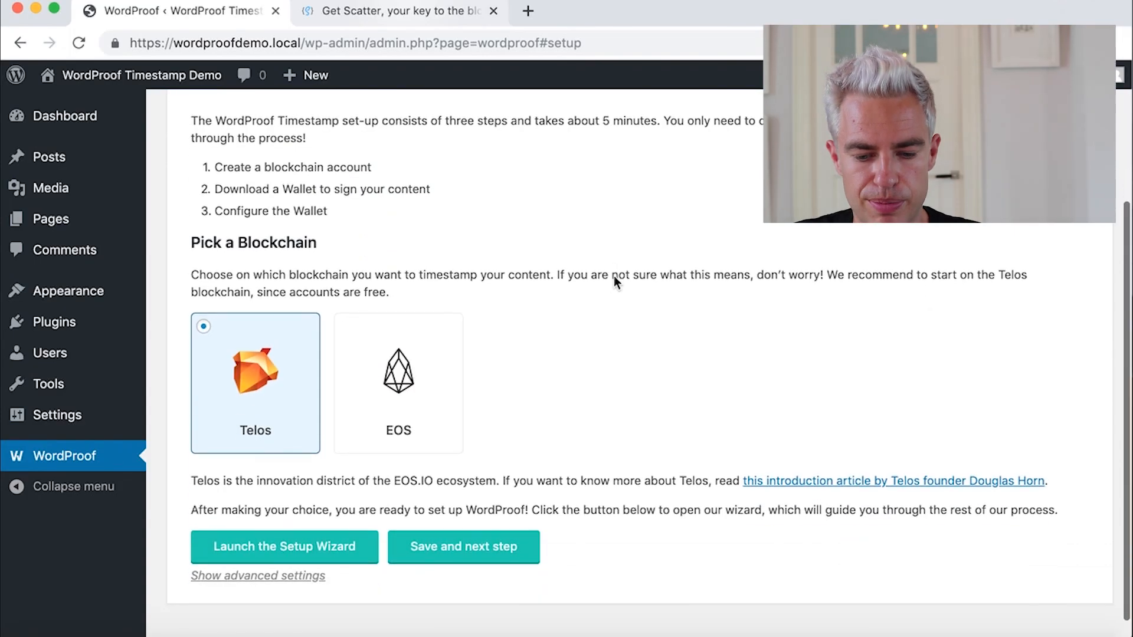
Step: Save the Telos choice so the Scatter login prompt appears
{"action": "left_click", "coordinate": [463, 547]}
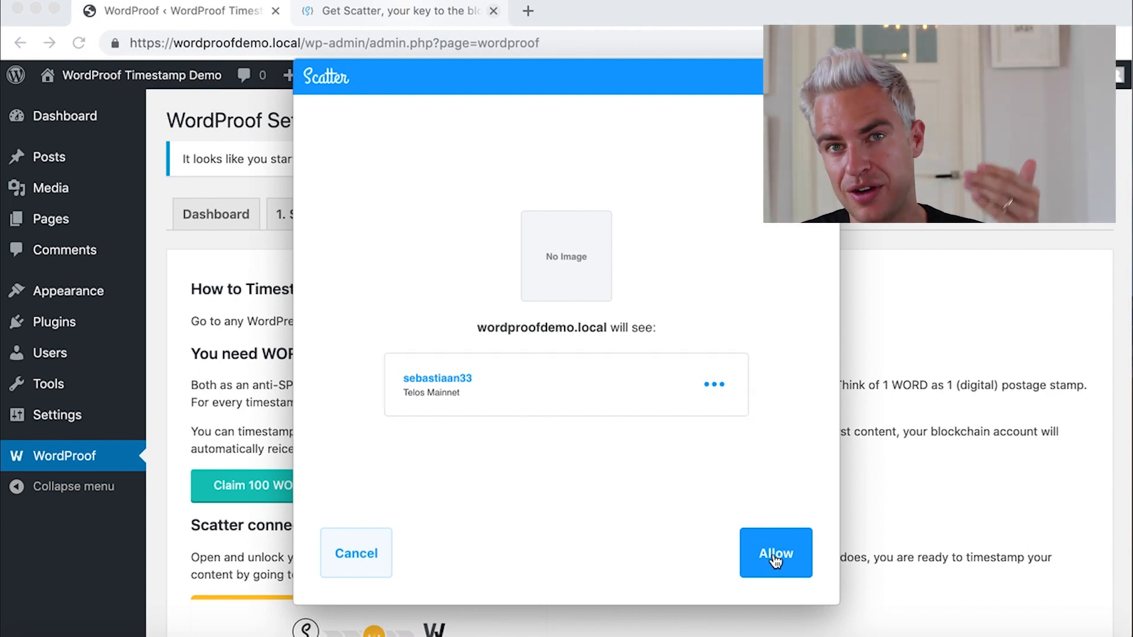
Step: Allow wordproofdemo.local to see the sebastiaan33 account and view the connection check
{"action": "left_click", "coordinate": [775, 552]}
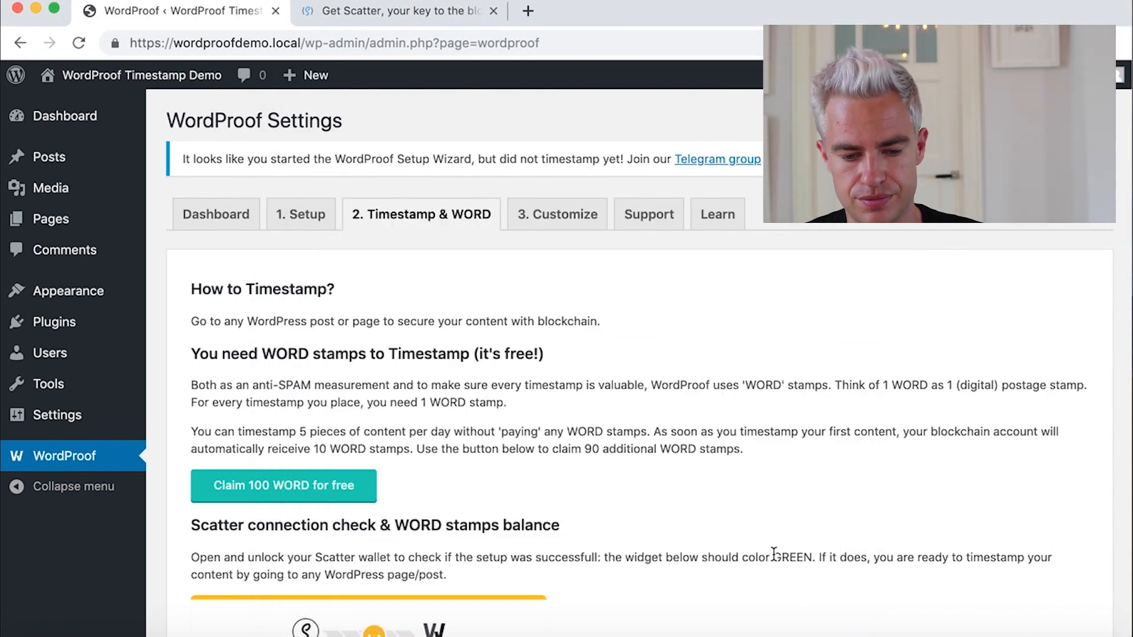
{"action": "scroll", "scroll_direction": "down", "scroll_amount": 3}
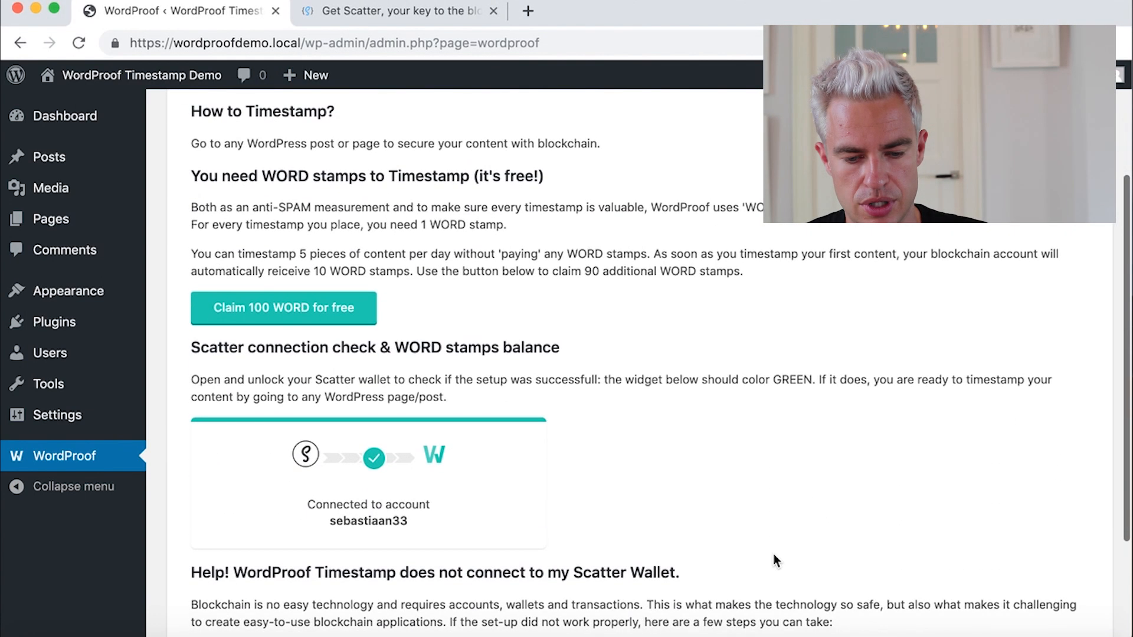
{"action": "scroll", "scroll_direction": "down", "scroll_amount": 3}
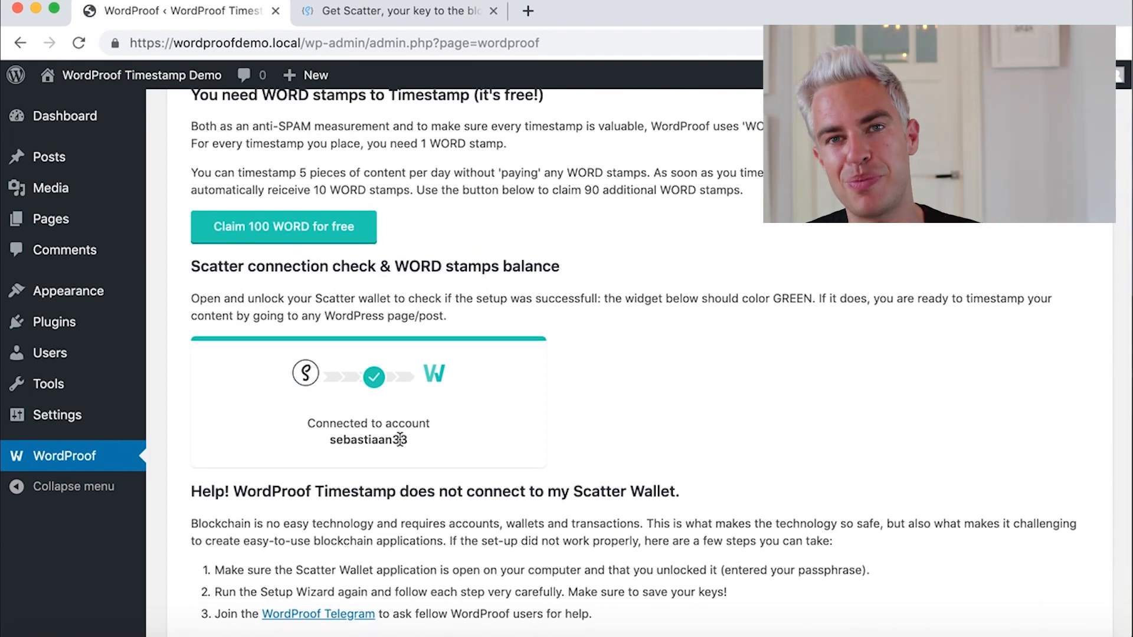
{"action": "mouse_move", "coordinate": [596, 446]}
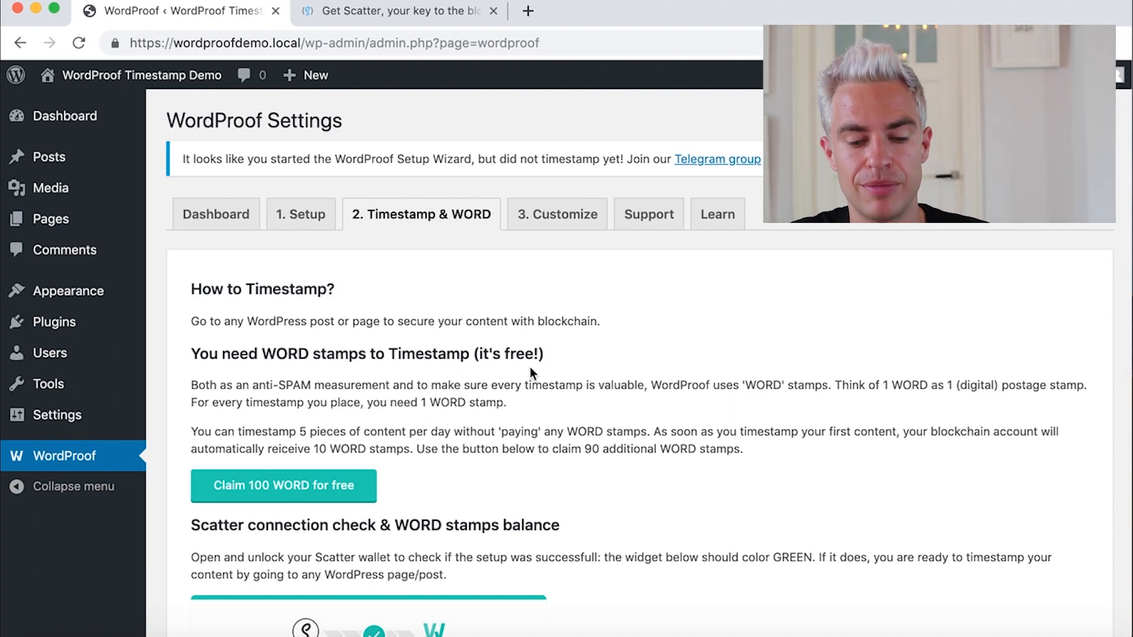
Step: Open the Claim 100 WORD page and allow stamps.wordproof.io to see the Telos account
{"action": "left_click", "coordinate": [282, 485]}
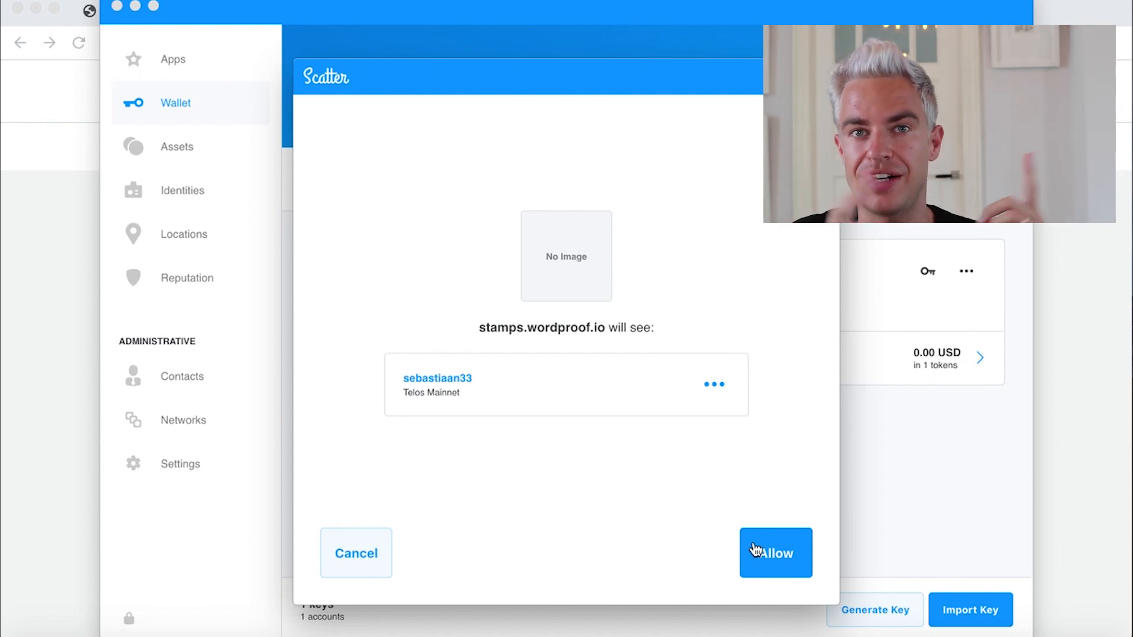
{"action": "left_click", "coordinate": [774, 553]}
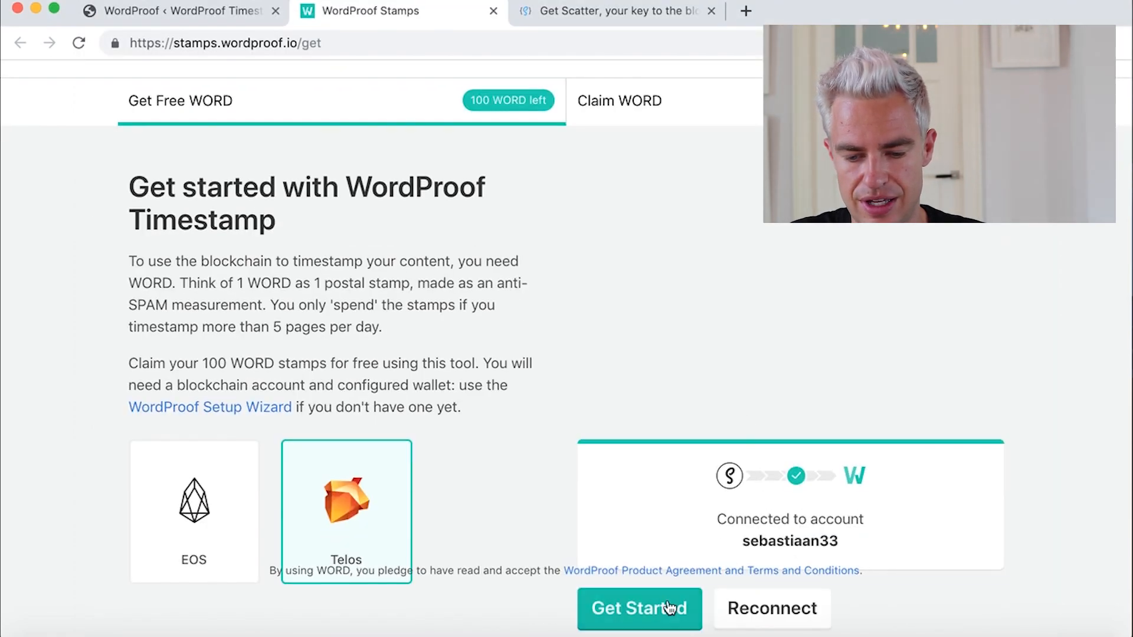
{"action": "left_click", "coordinate": [639, 608]}
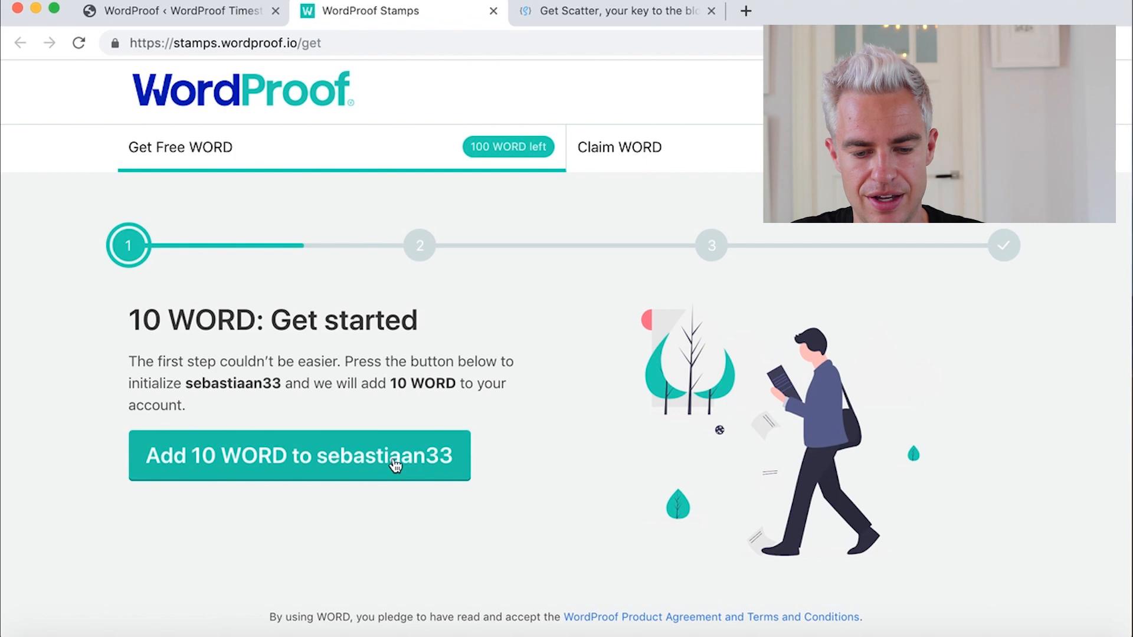
{"action": "left_click", "coordinate": [298, 455]}
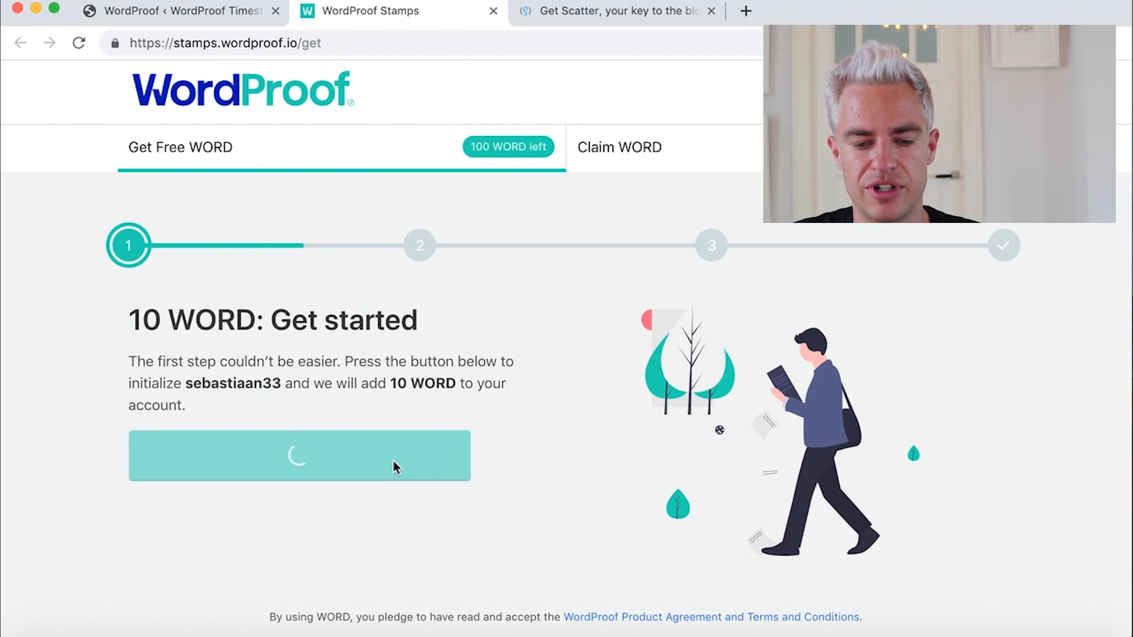
{"action": "left_click", "coordinate": [299, 456]}
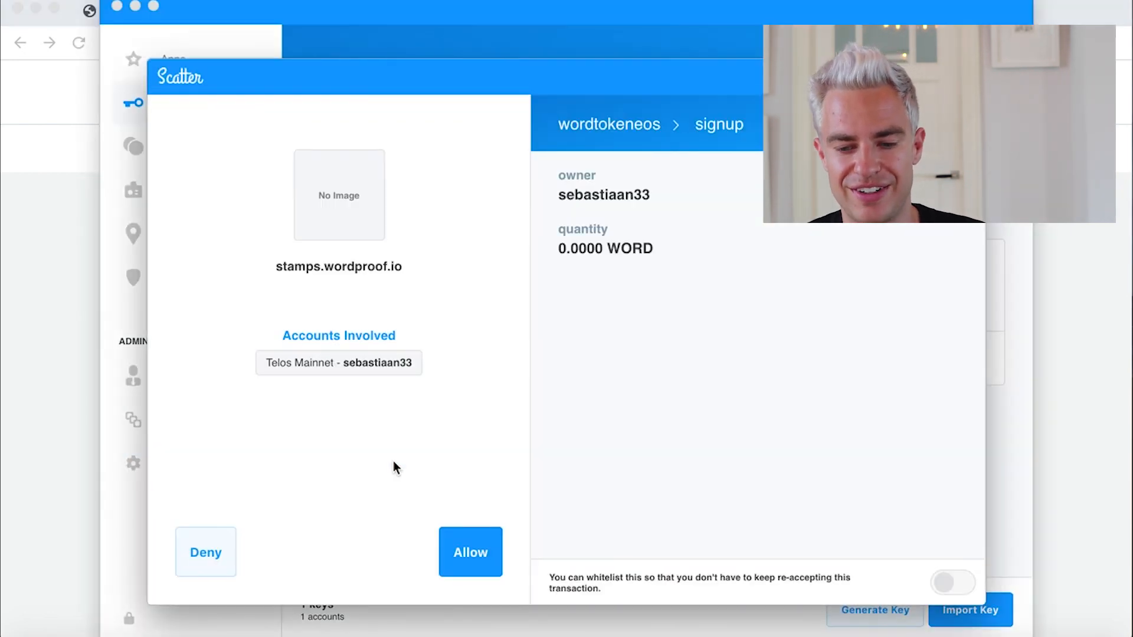
{"action": "left_click", "coordinate": [469, 552]}
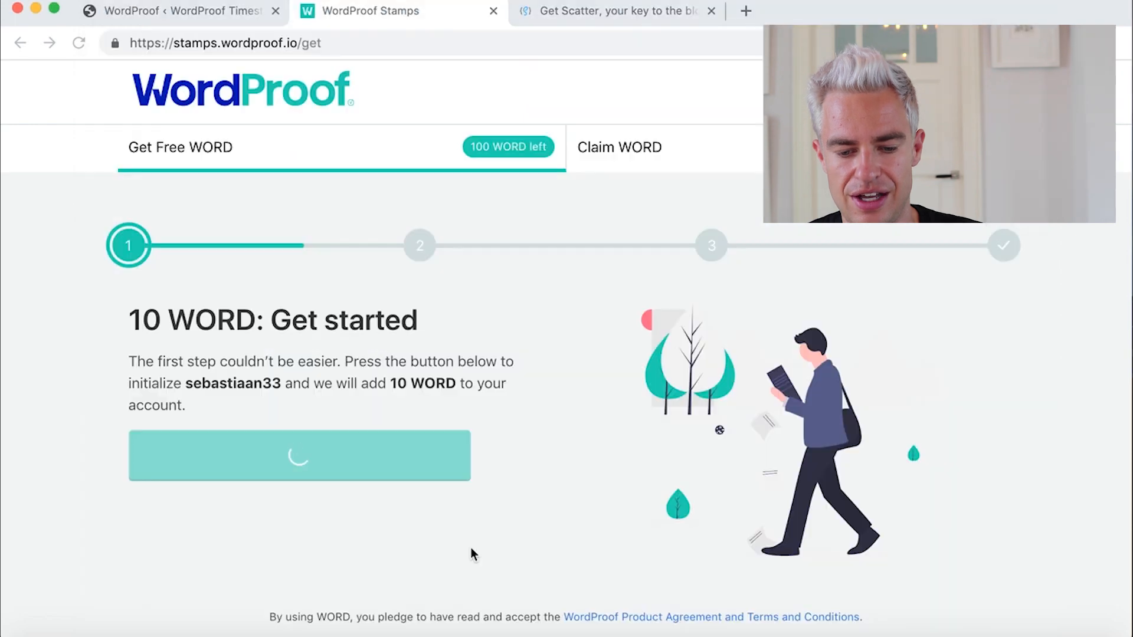
{"action": "left_click", "coordinate": [298, 456]}
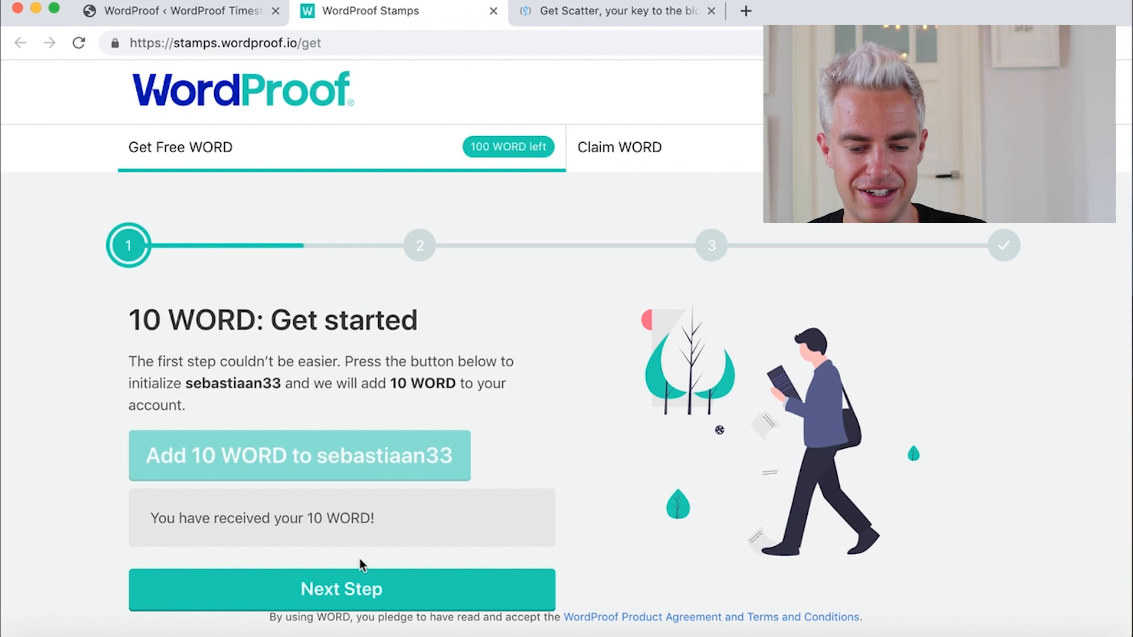
{"action": "left_click", "coordinate": [341, 589]}
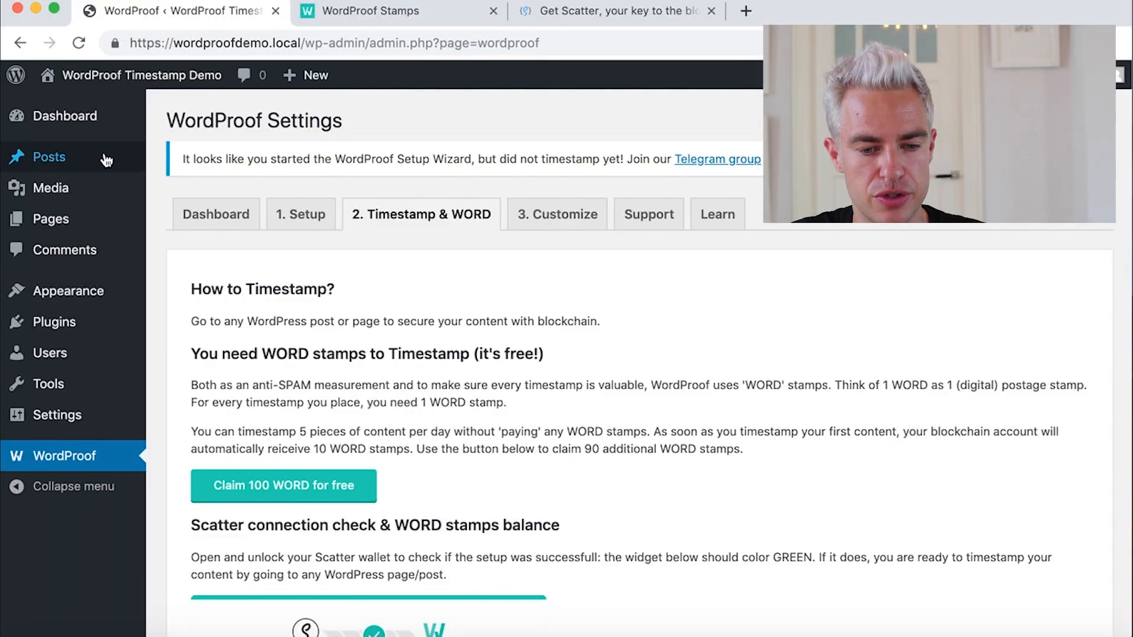
Step: Open the Hello world! post in the editor with the WordProof panel showing sebastiaan33 holding 9 WORD
{"action": "left_click", "coordinate": [48, 157]}
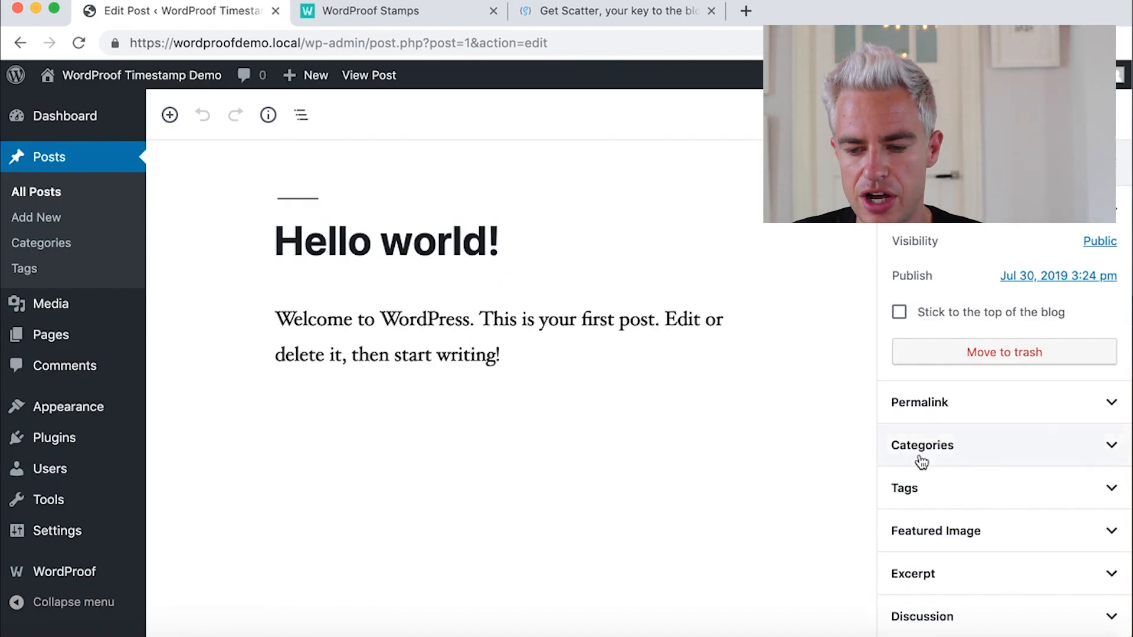
{"action": "left_click", "coordinate": [922, 433]}
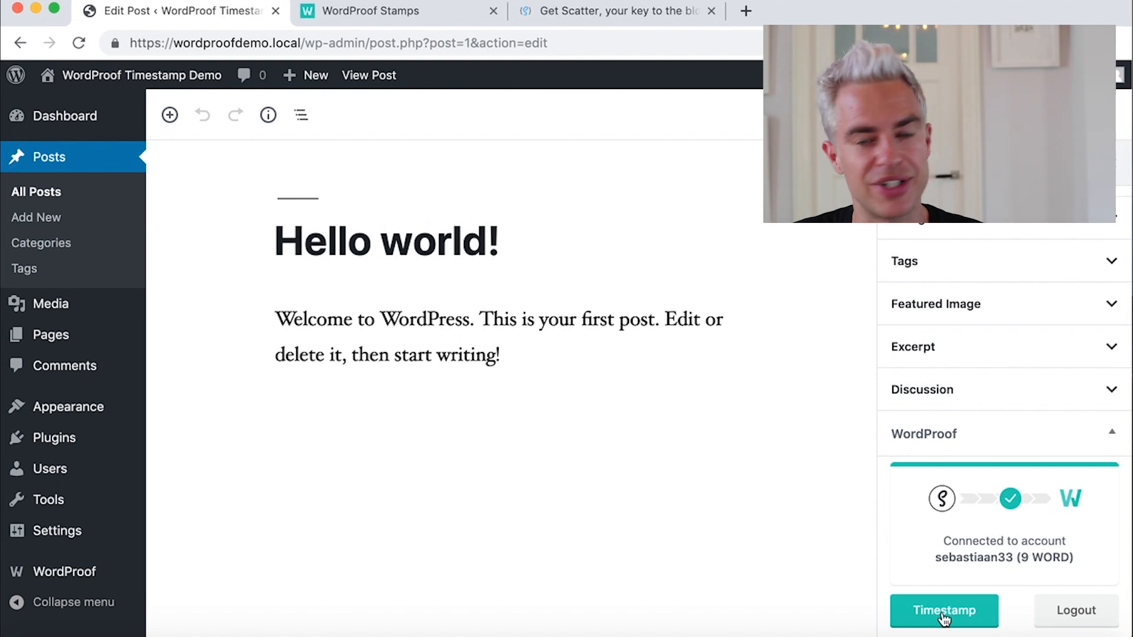
Step: Timestamp the Hello world! post on the blockchain, approving the 1 WORD stamp transaction in Scatter
{"action": "left_click", "coordinate": [943, 610]}
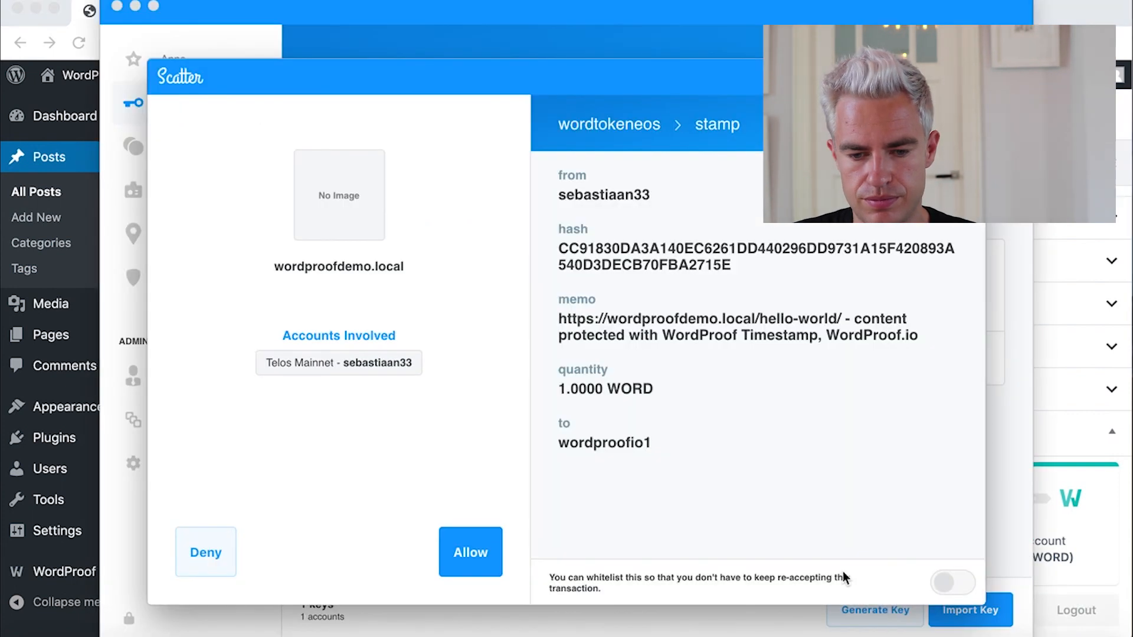
{"action": "mouse_move", "coordinate": [630, 205]}
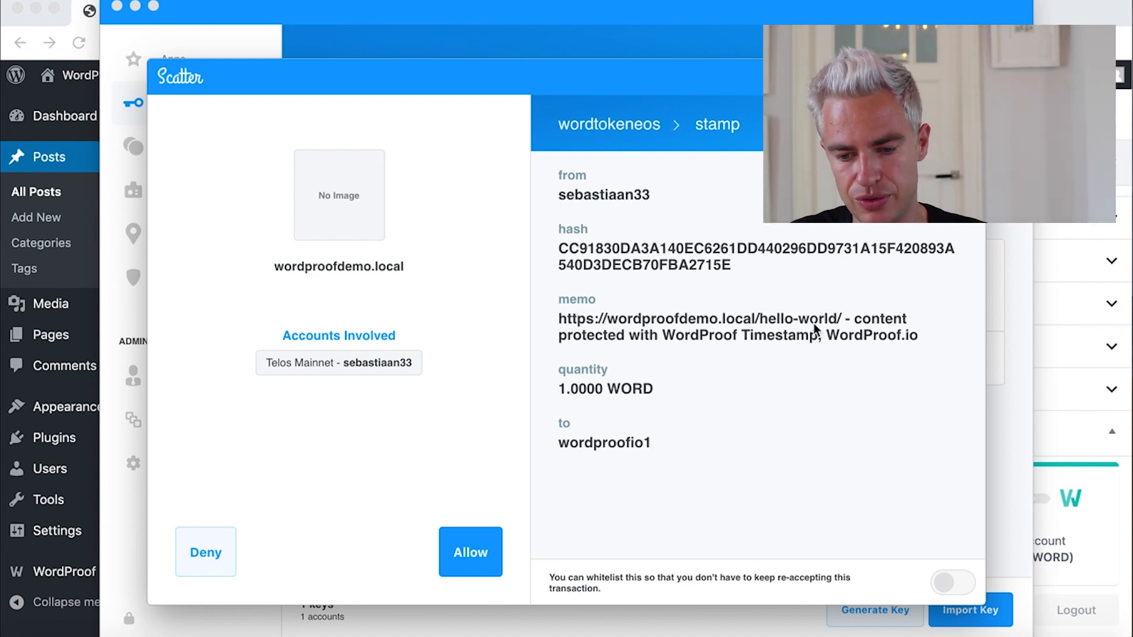
{"action": "mouse_move", "coordinate": [599, 398]}
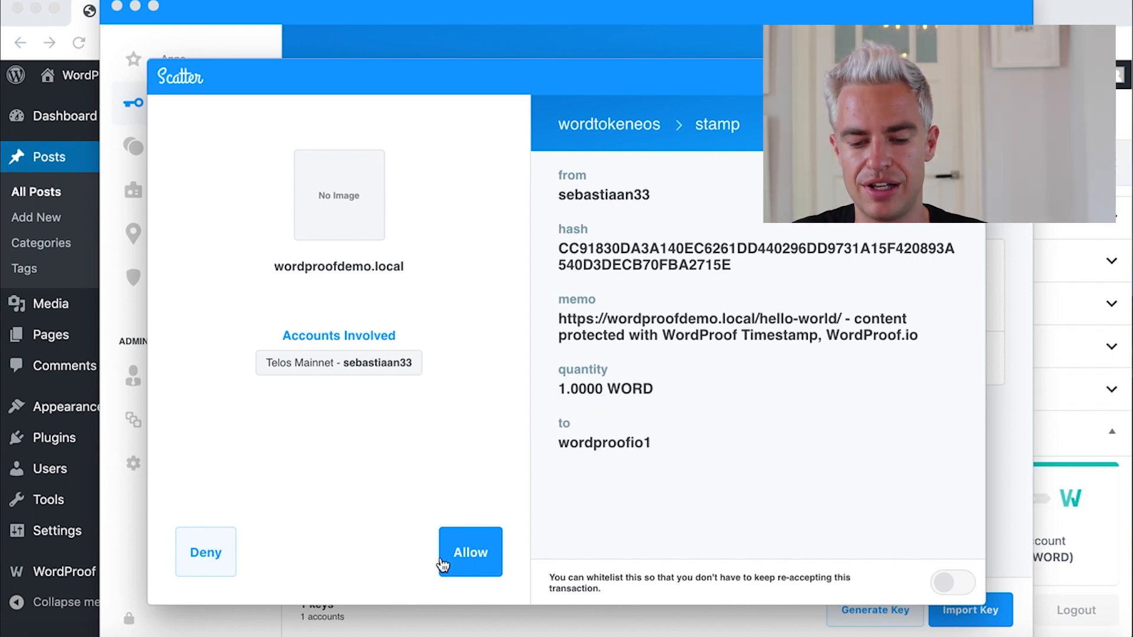
{"action": "left_click", "coordinate": [469, 552]}
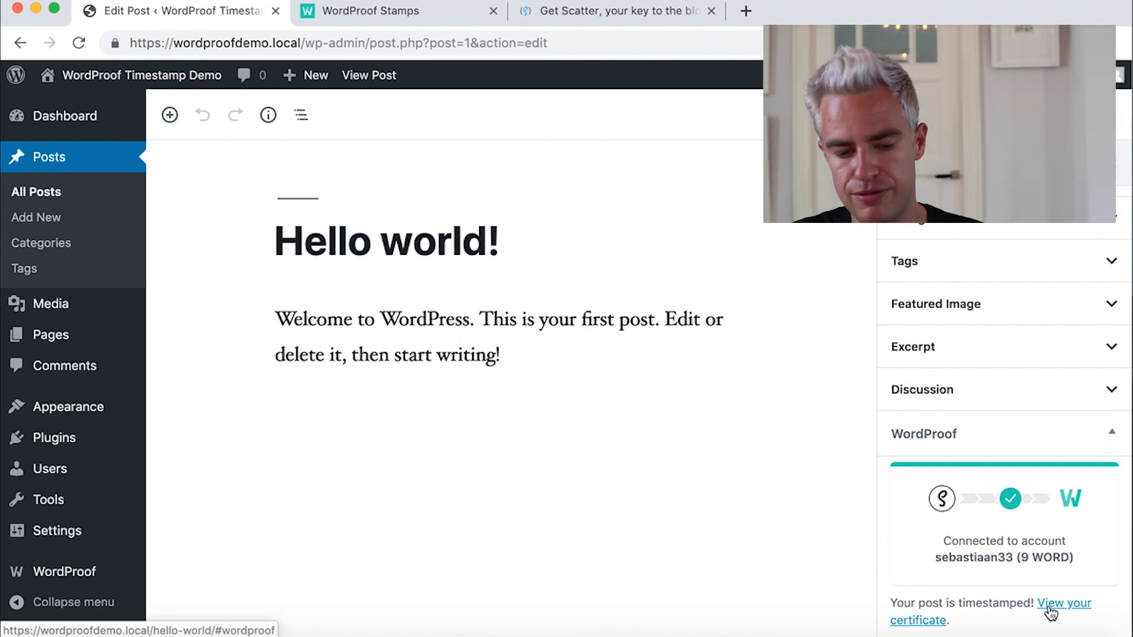
Step: View the Hello world! timestamp certificate and open its blockchain record in a new tab
{"action": "left_click", "coordinate": [1063, 603]}
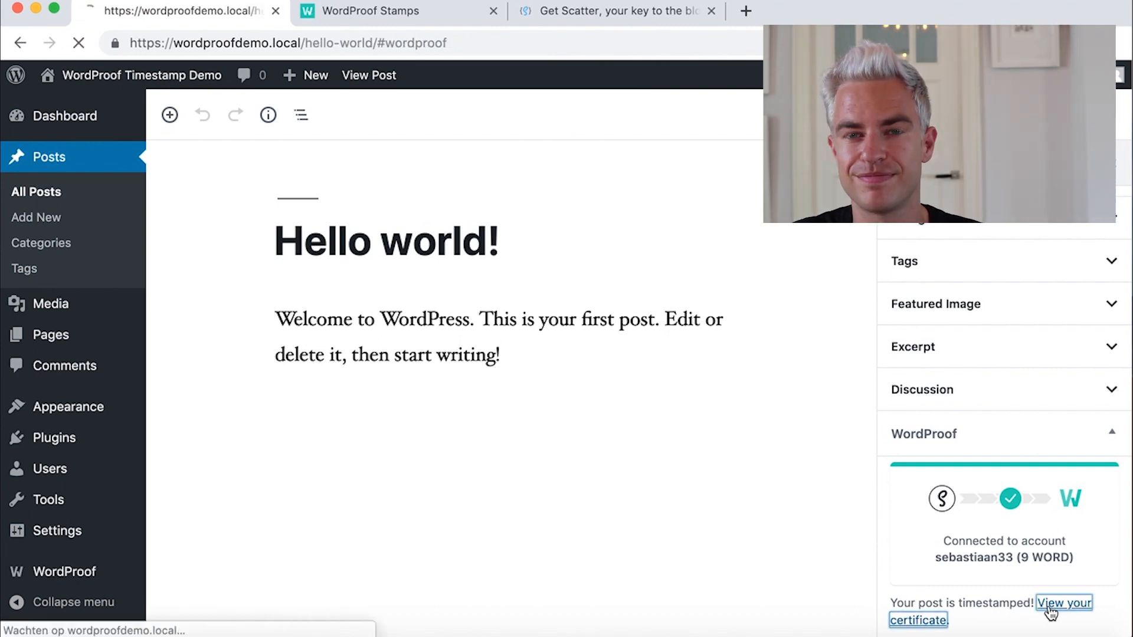
{"action": "left_click", "coordinate": [1063, 602]}
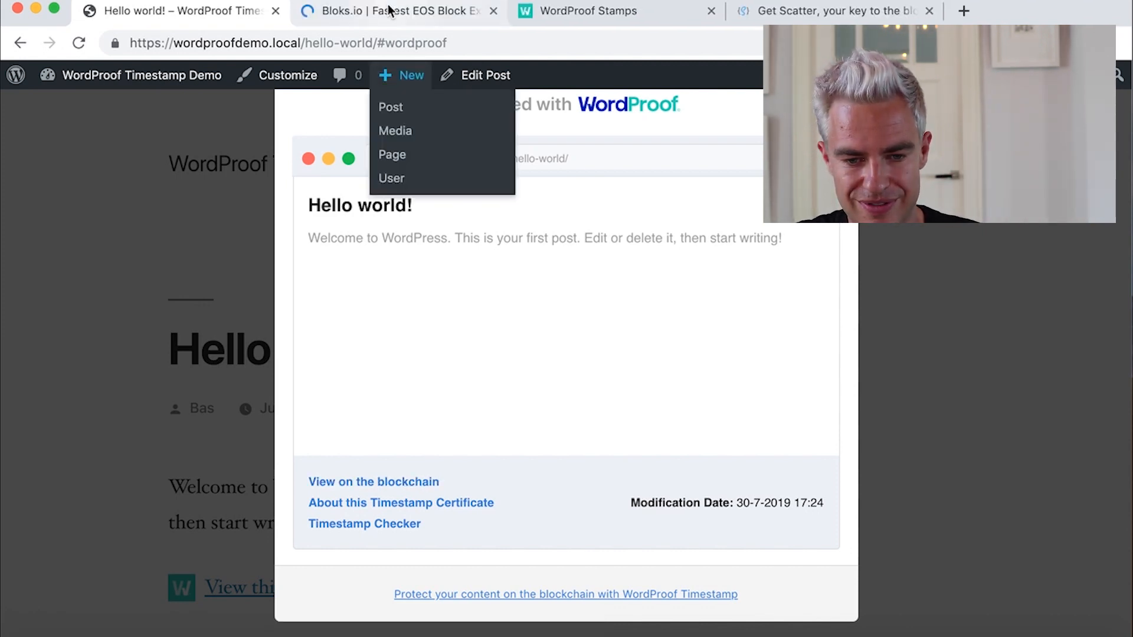
Step: Inspect the stamp's Telos transaction and hash on Bloks.io, then return to the Hello world! page
{"action": "left_click", "coordinate": [397, 11]}
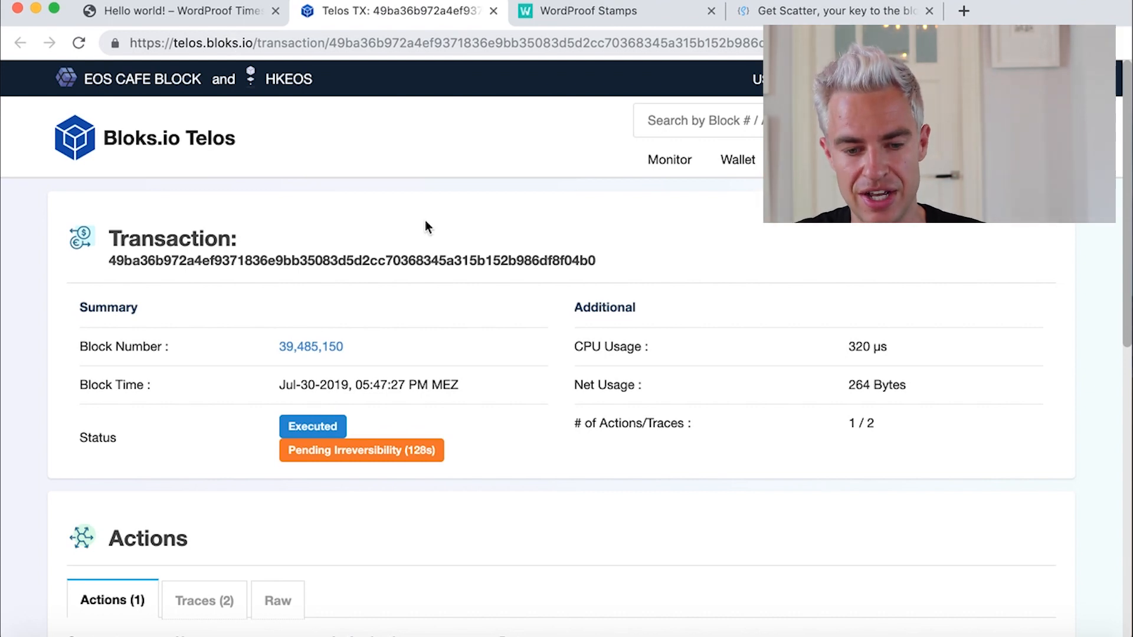
{"action": "scroll", "scroll_direction": "down", "scroll_amount": 3}
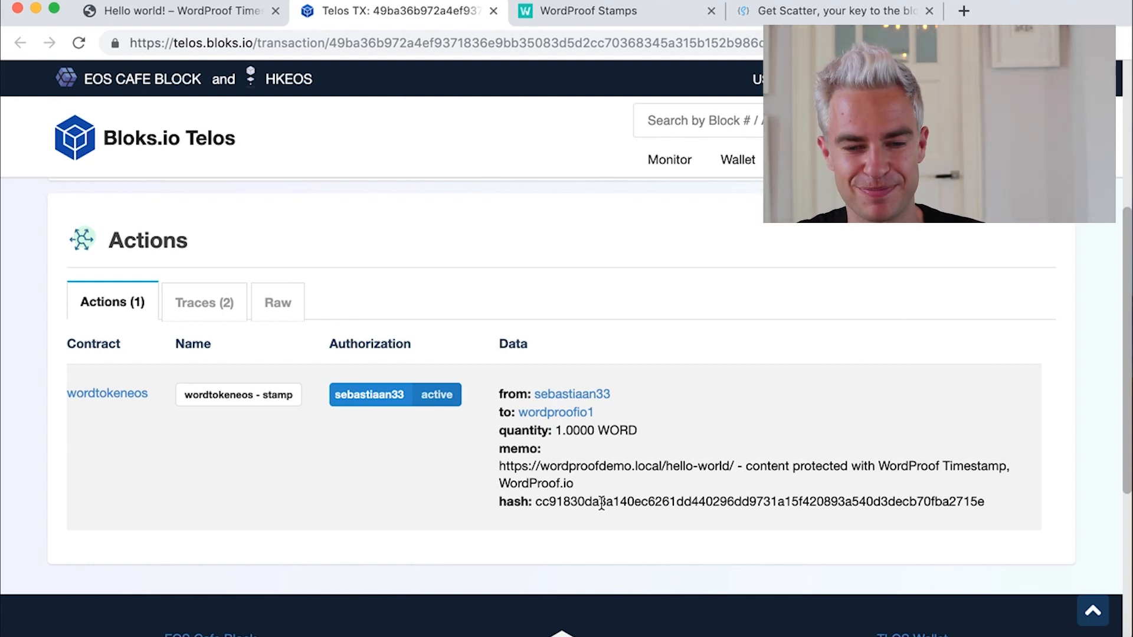
{"action": "left_click", "coordinate": [174, 11]}
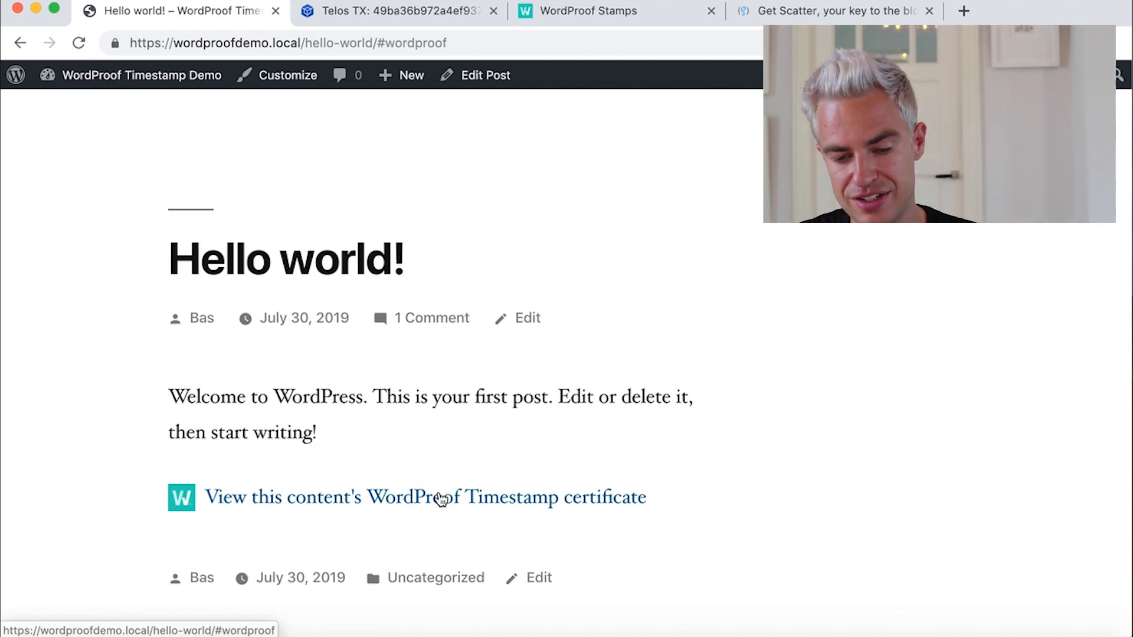
Step: Reopen the post's WordProof certificate and launch the Timestamp Checker in a new tab
{"action": "left_click", "coordinate": [424, 496]}
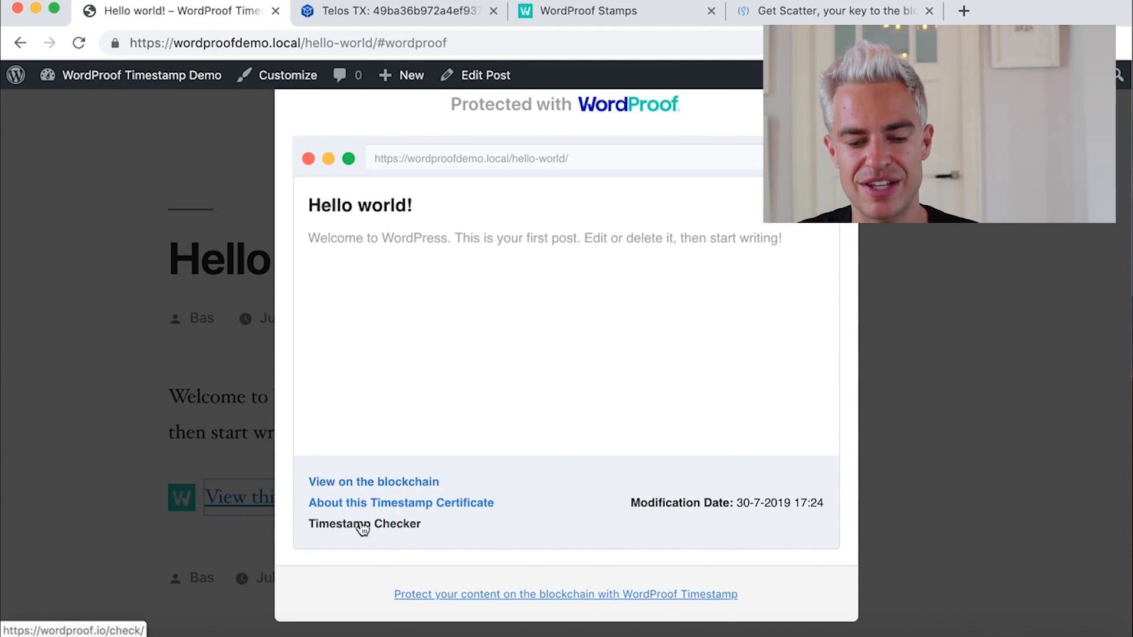
{"action": "left_click", "coordinate": [364, 523]}
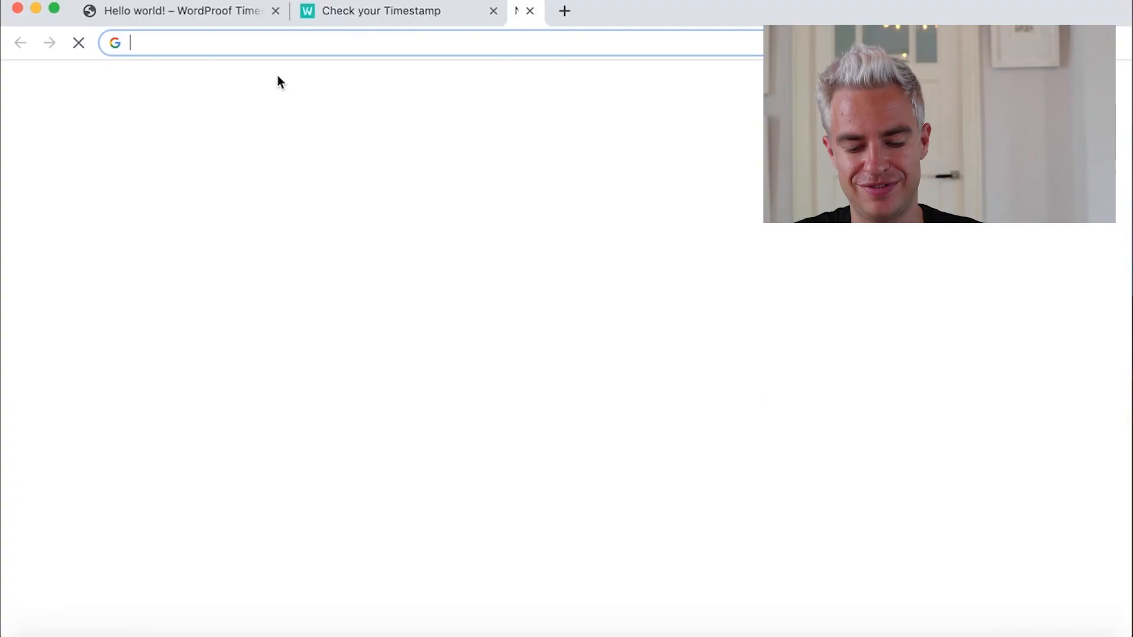
Step: Load basvanderlans.com and open the 'WordPress op de Blockchain in 2030' article's timestamp certificate
{"action": "type", "text": "basvanderlans."}
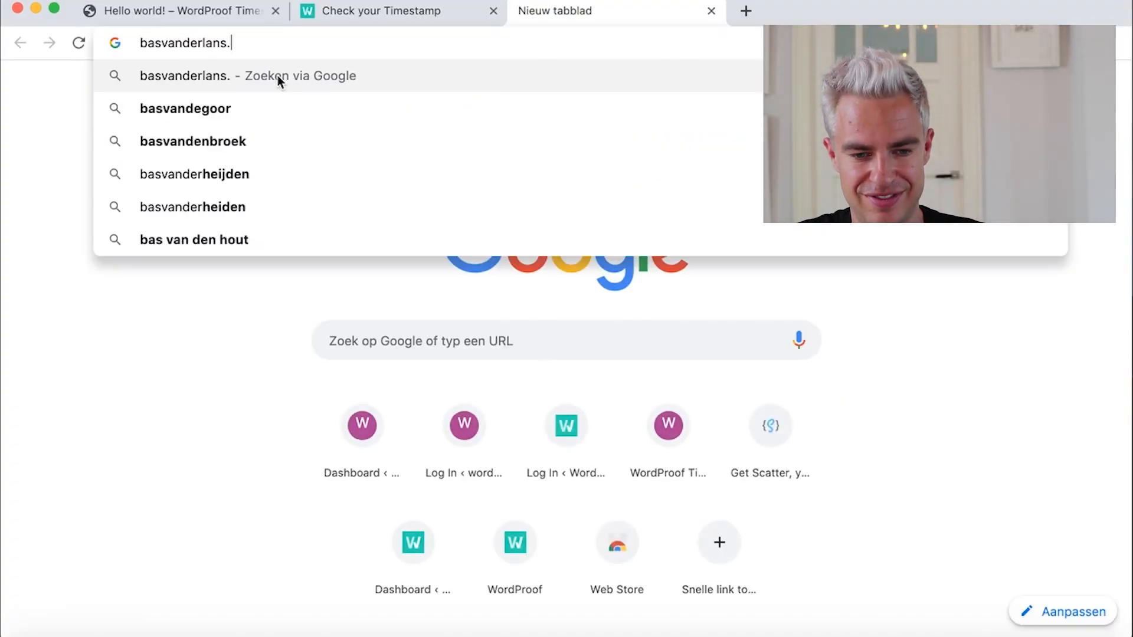
{"action": "key", "text": "Enter"}
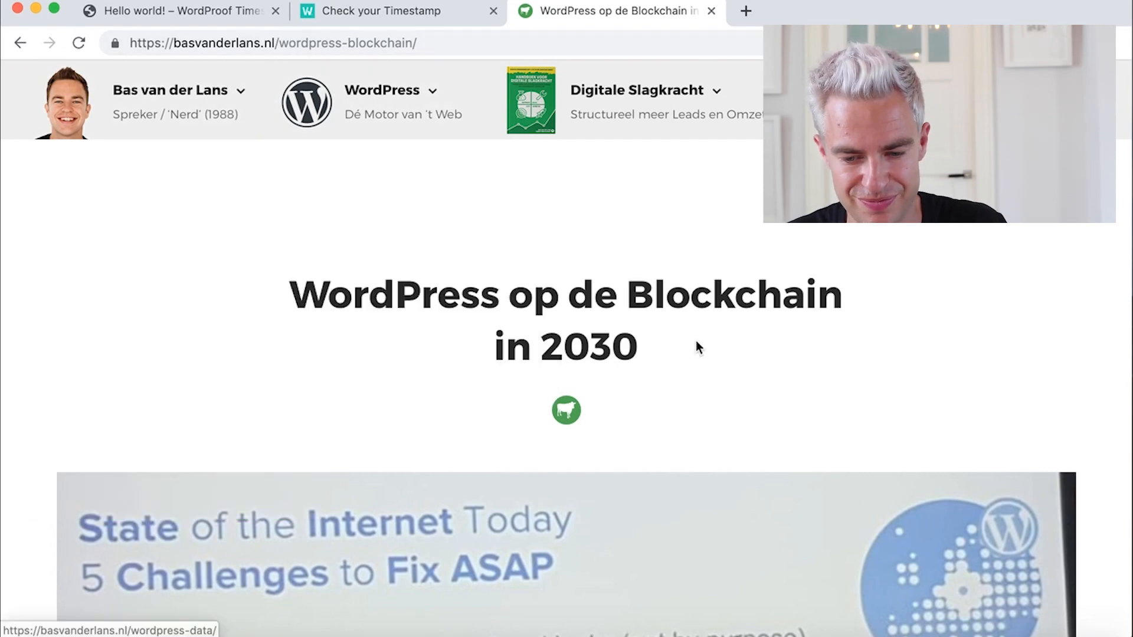
{"action": "scroll", "scroll_direction": "down", "scroll_amount": 3}
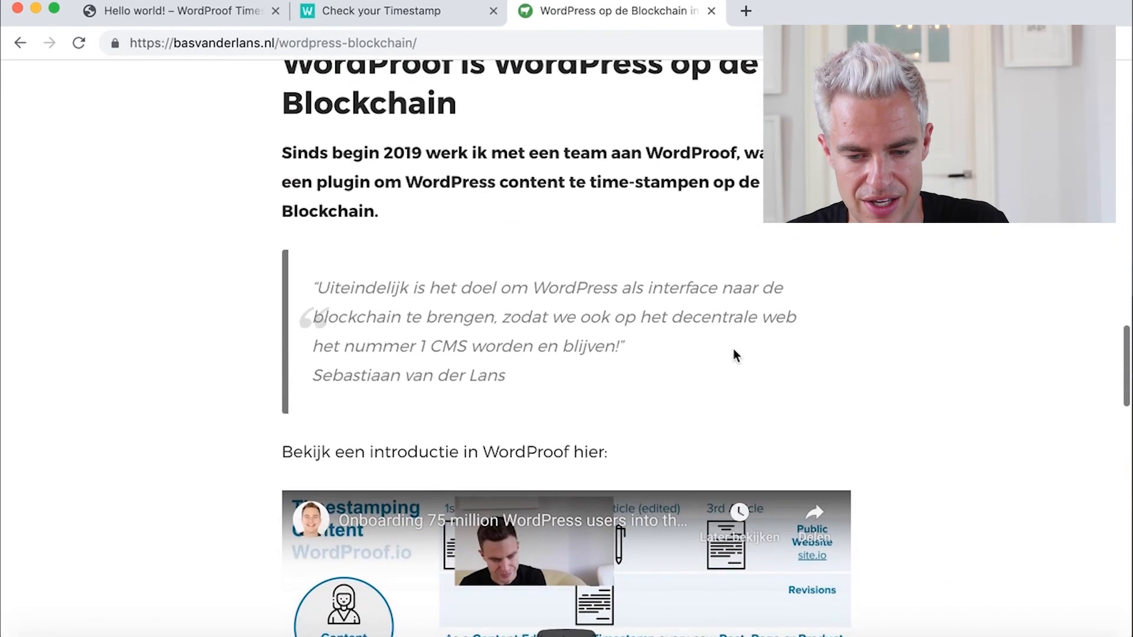
{"action": "scroll", "scroll_direction": "down", "scroll_amount": 3}
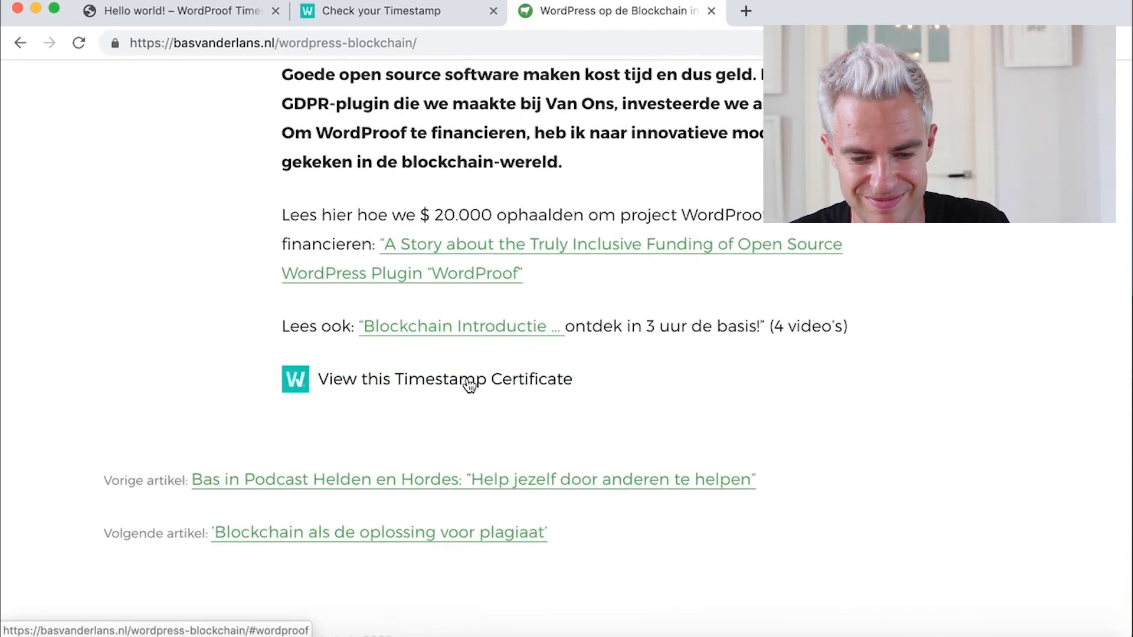
{"action": "left_click", "coordinate": [444, 379]}
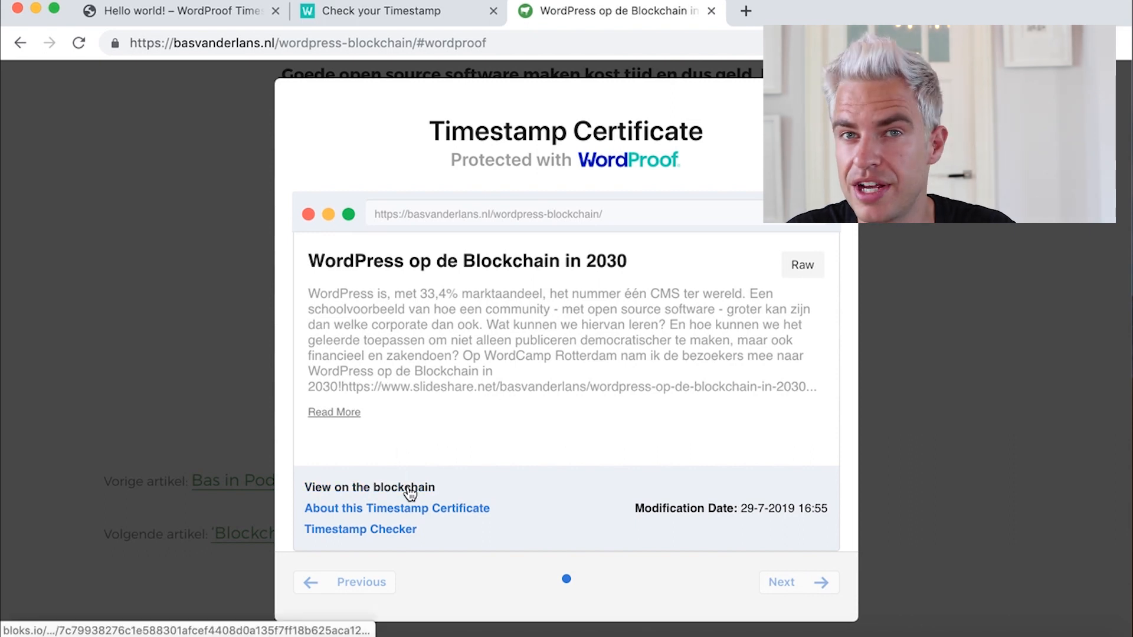
Step: Open the article's EOS stamp transaction and the Timestamp Checker in new tabs, landing on the Bloks.io transaction
{"action": "left_click", "coordinate": [369, 487]}
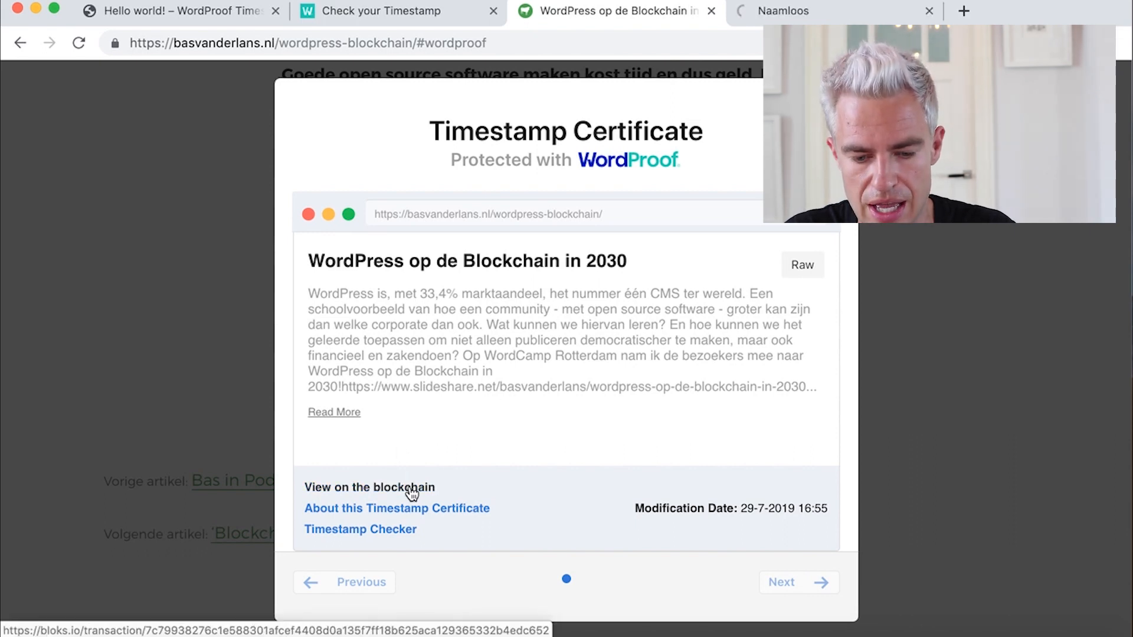
{"action": "left_click", "coordinate": [369, 488]}
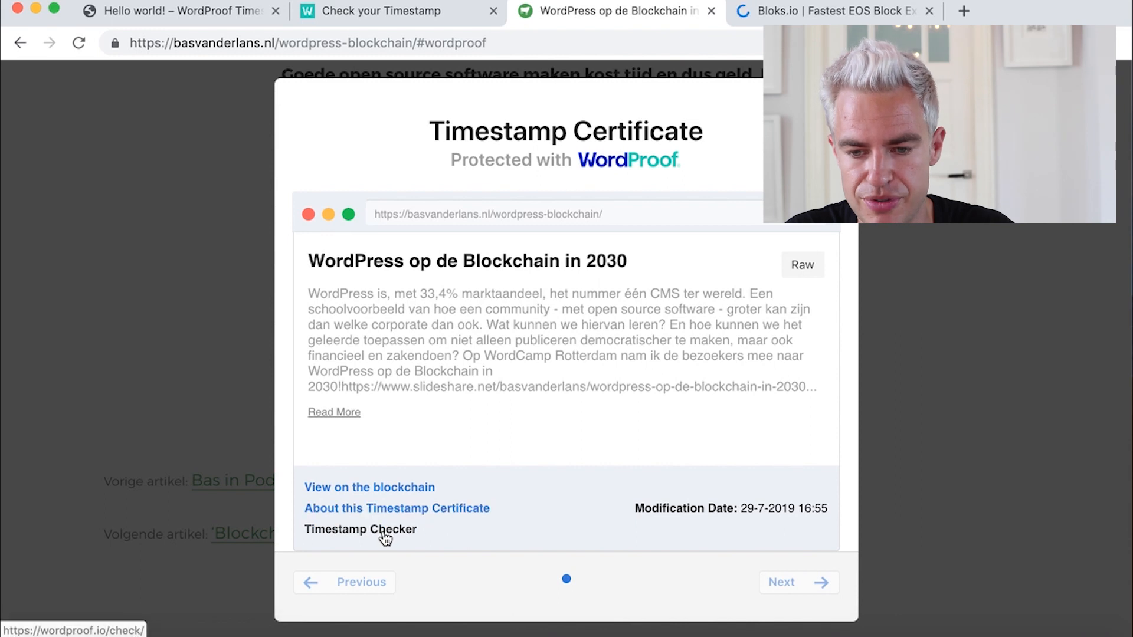
{"action": "left_click", "coordinate": [360, 529]}
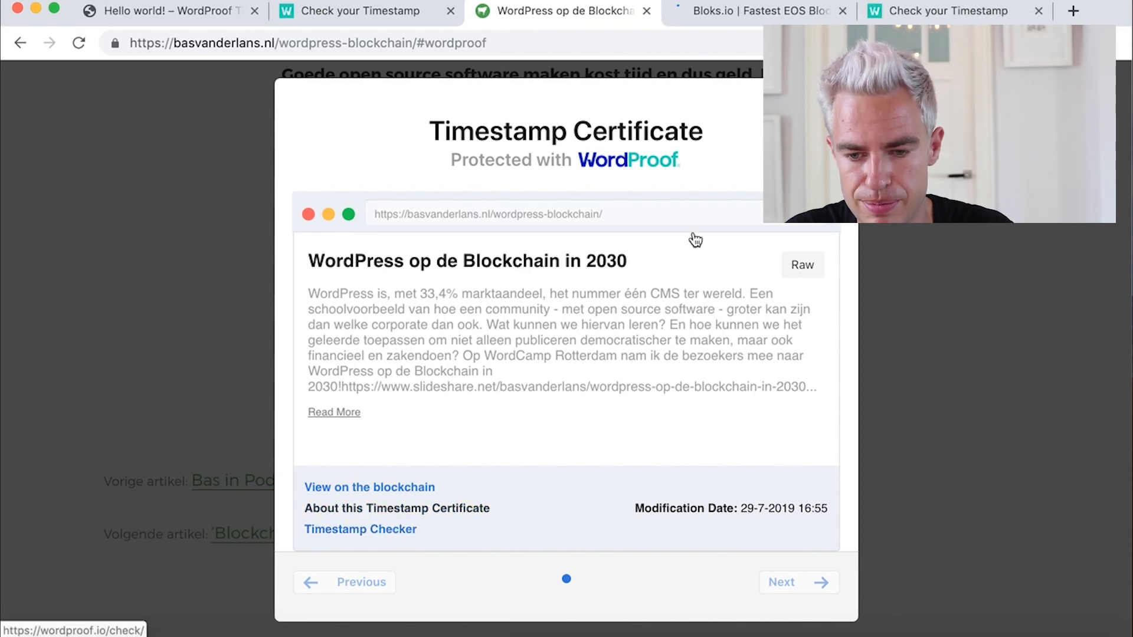
{"action": "left_click", "coordinate": [368, 487]}
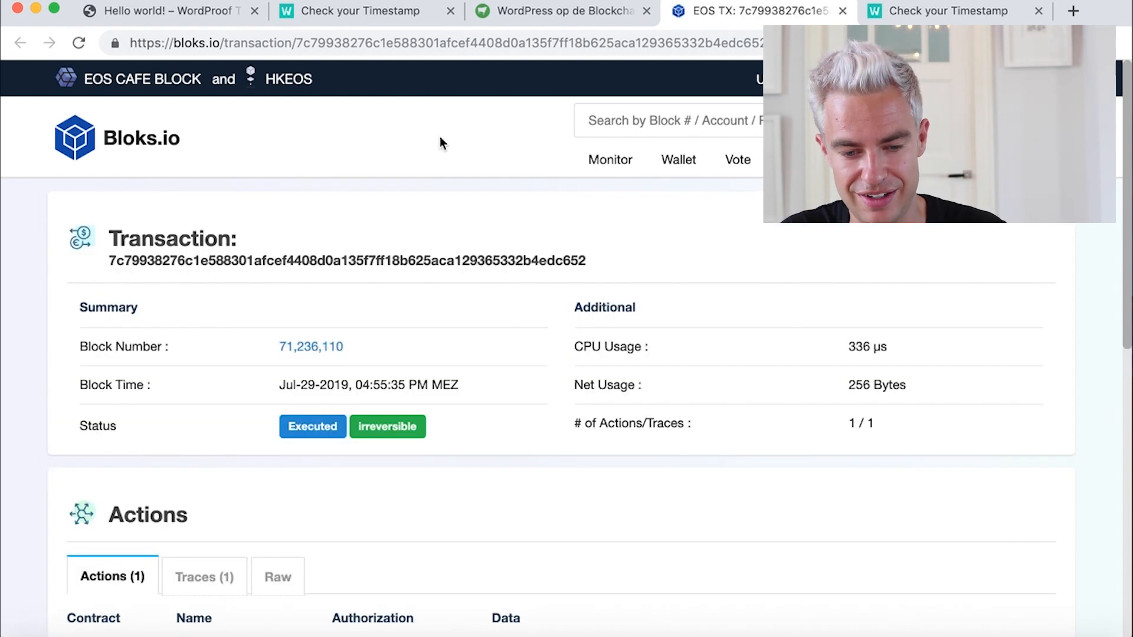
{"action": "mouse_move", "coordinate": [571, 201]}
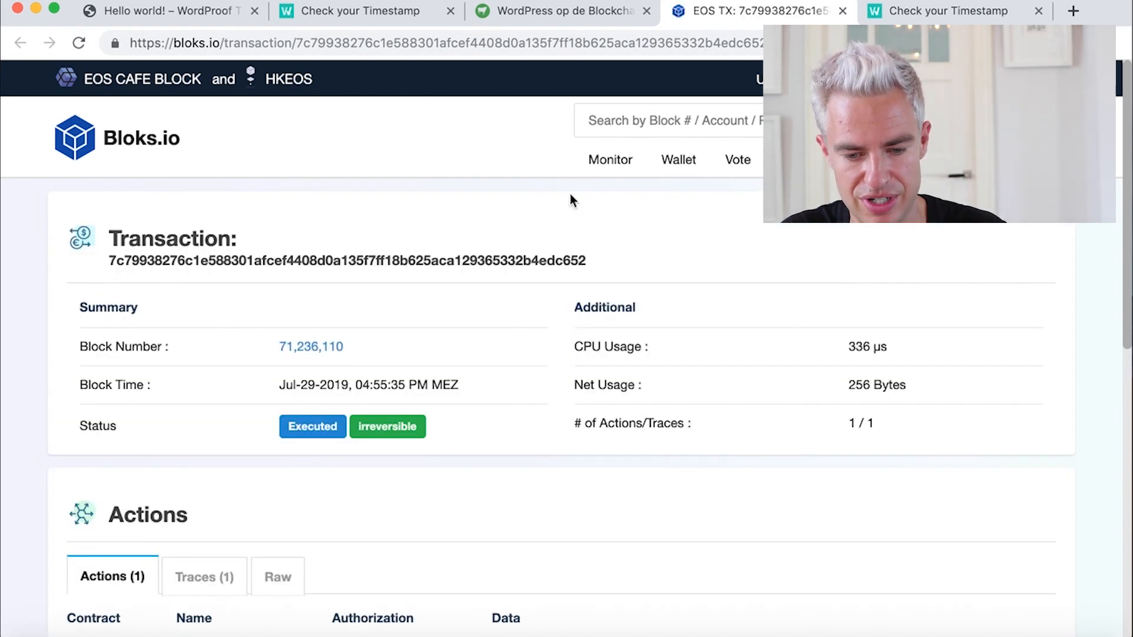
Step: Read the hash in the article's EOS stamp action, then switch to the Timestamp Verification Tool
{"action": "scroll", "scroll_direction": "down", "scroll_amount": 3}
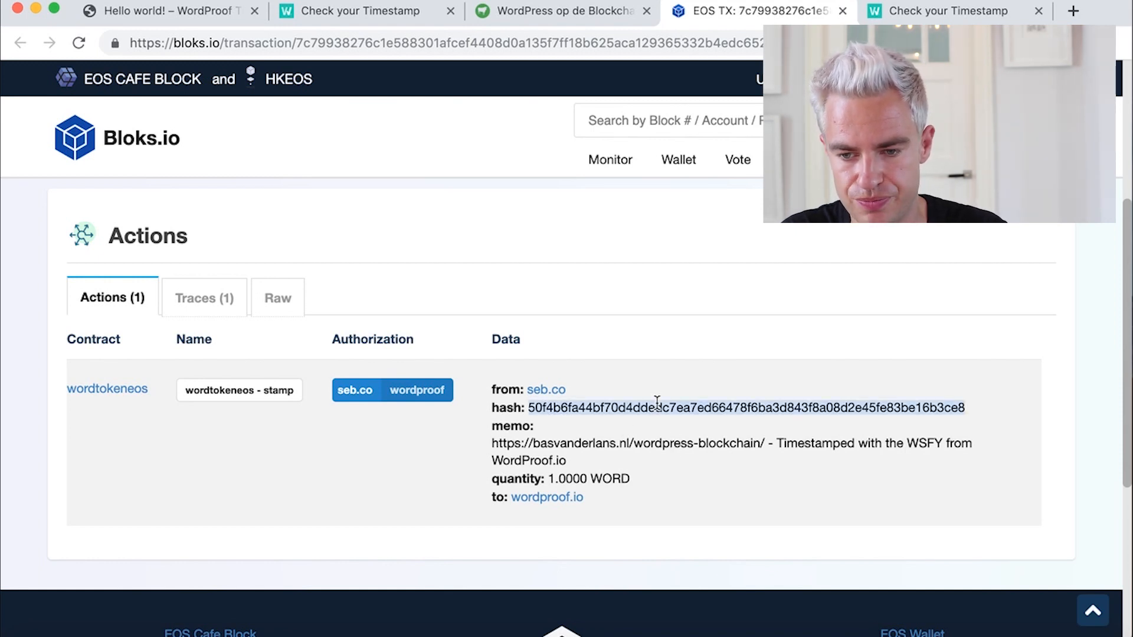
{"action": "left_click", "coordinate": [949, 11]}
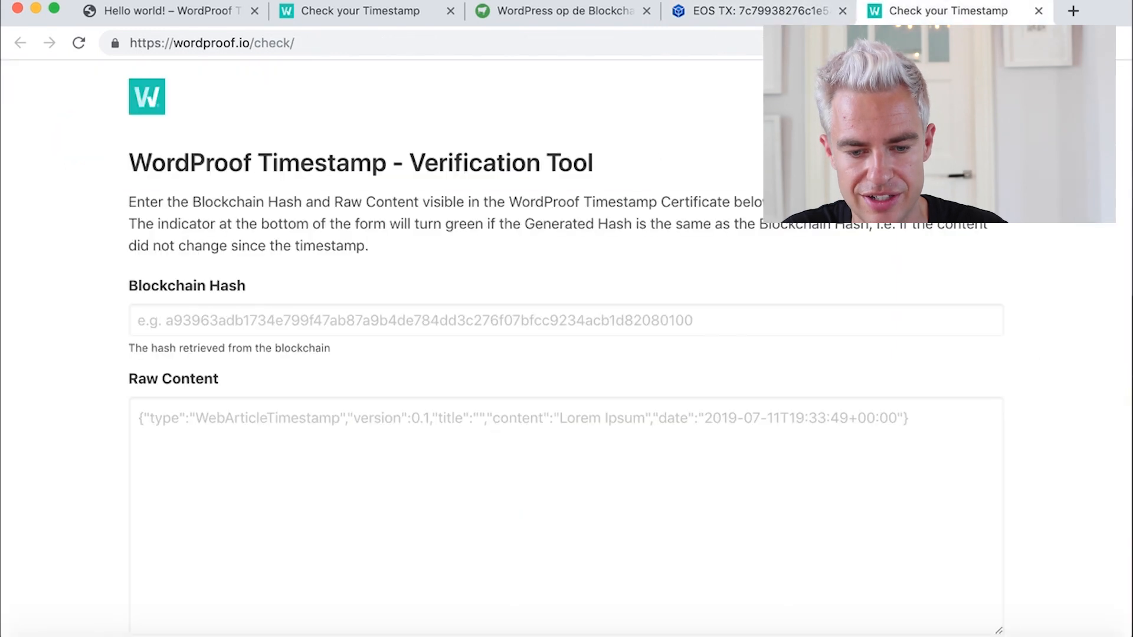
Step: Verify hash 50f4b6fa…b3ce8 matches the hash generated from the article's raw content, then return to the Hello world! certificate
{"action": "type", "text": "50f4b6fa44bf70d4ddedc7ea7ed66473f6ba3d843f8a08d2e45fe83be16b3ce8"}
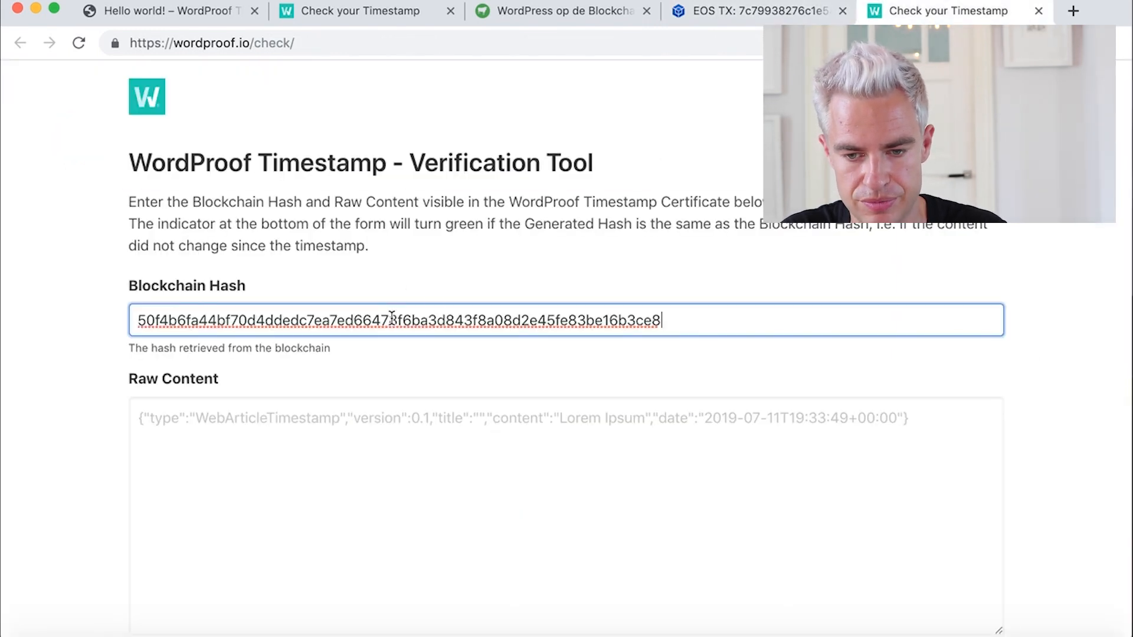
{"action": "left_click", "coordinate": [562, 10]}
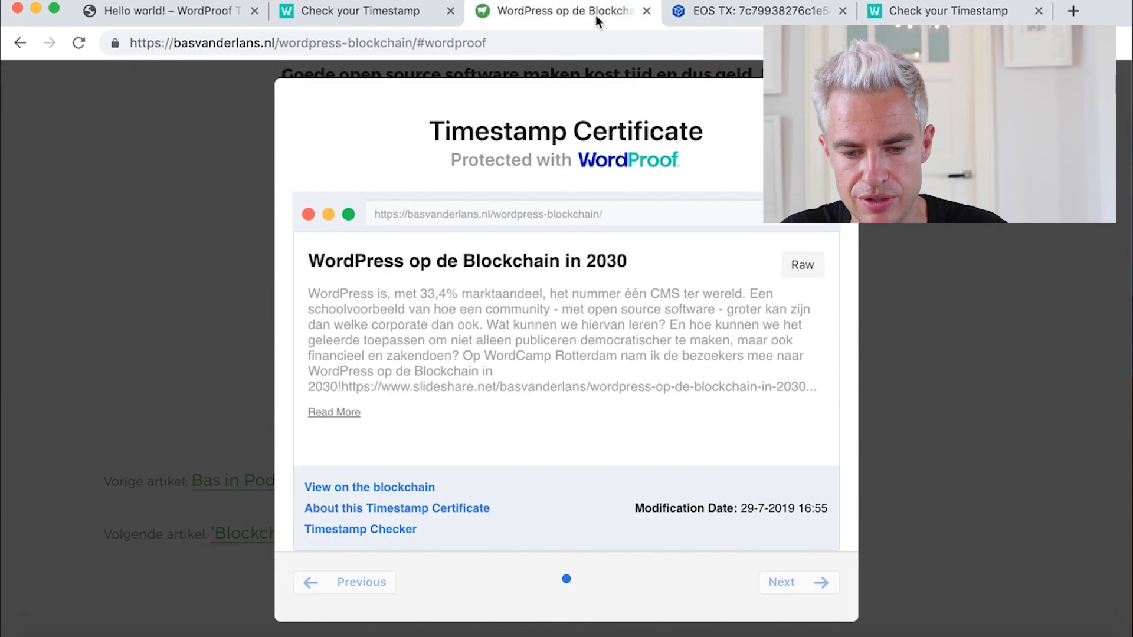
{"action": "left_click", "coordinate": [802, 264]}
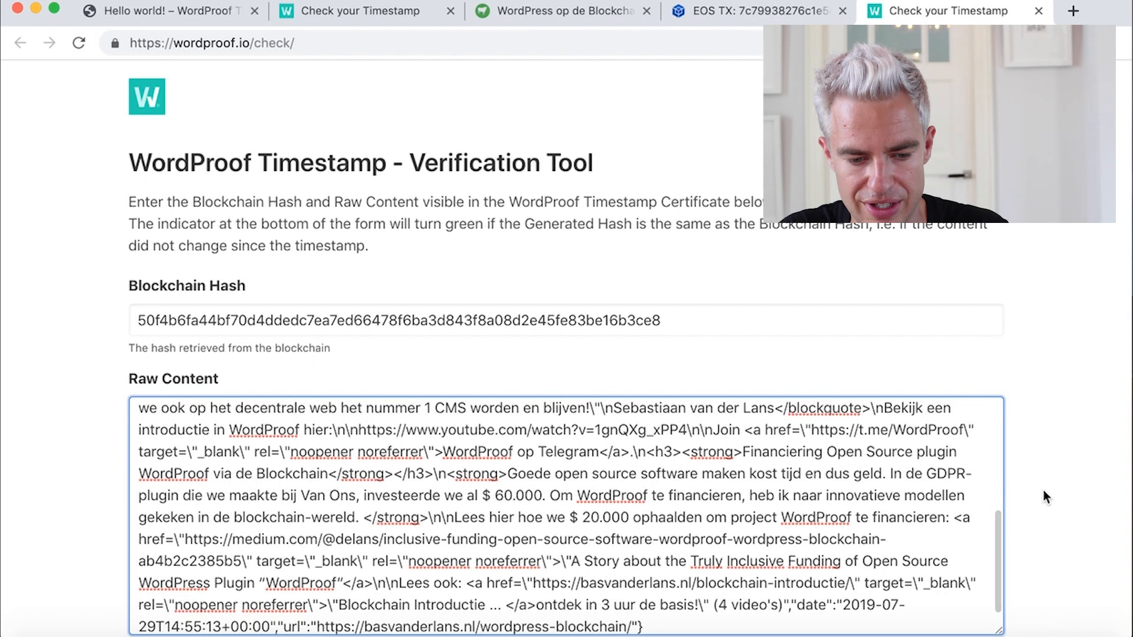
{"action": "scroll", "scroll_direction": "down", "scroll_amount": 3}
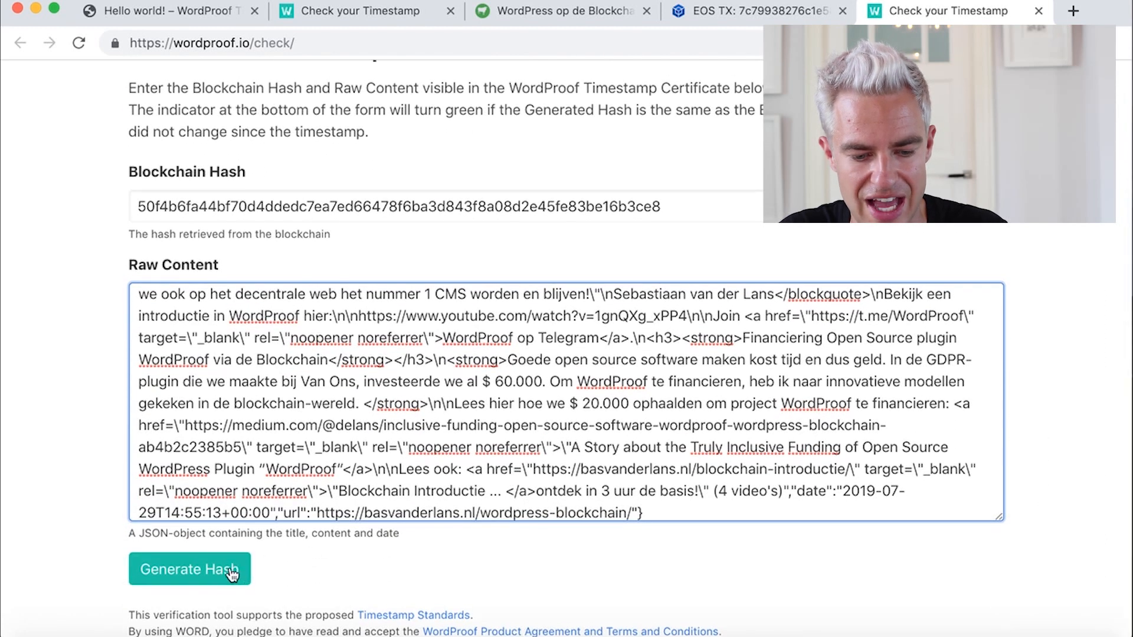
{"action": "left_click", "coordinate": [189, 569]}
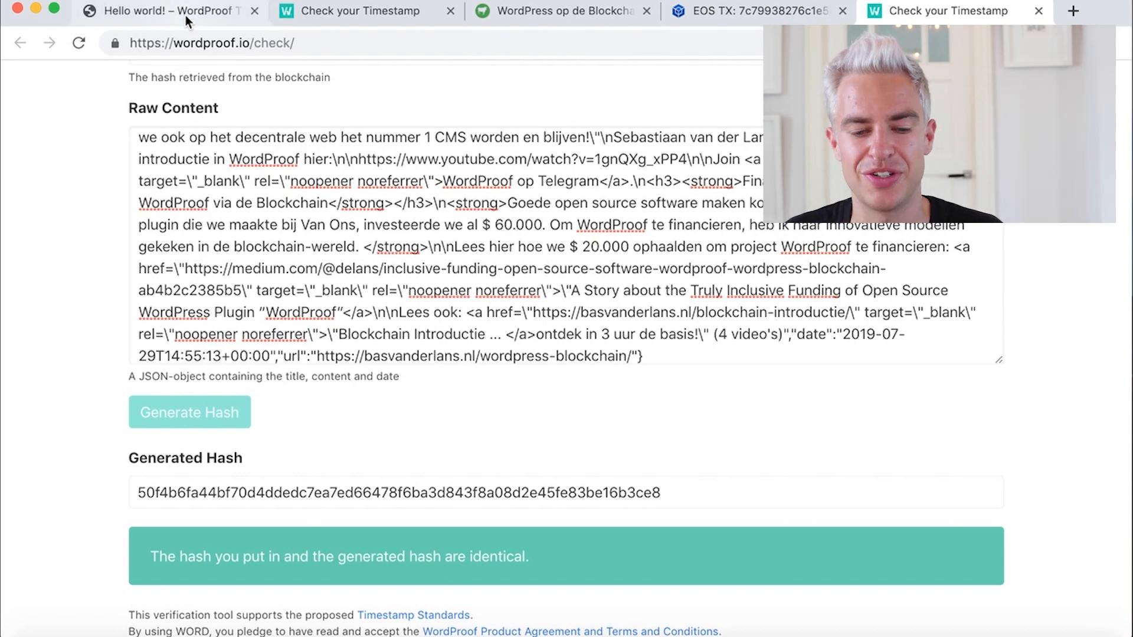
{"action": "left_click", "coordinate": [166, 10]}
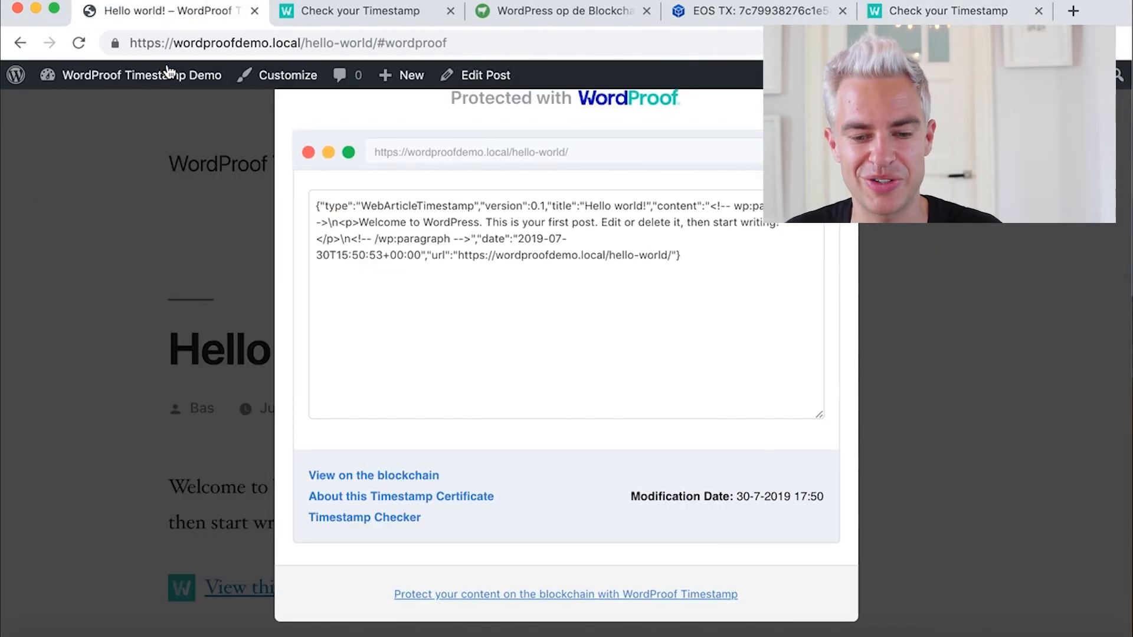